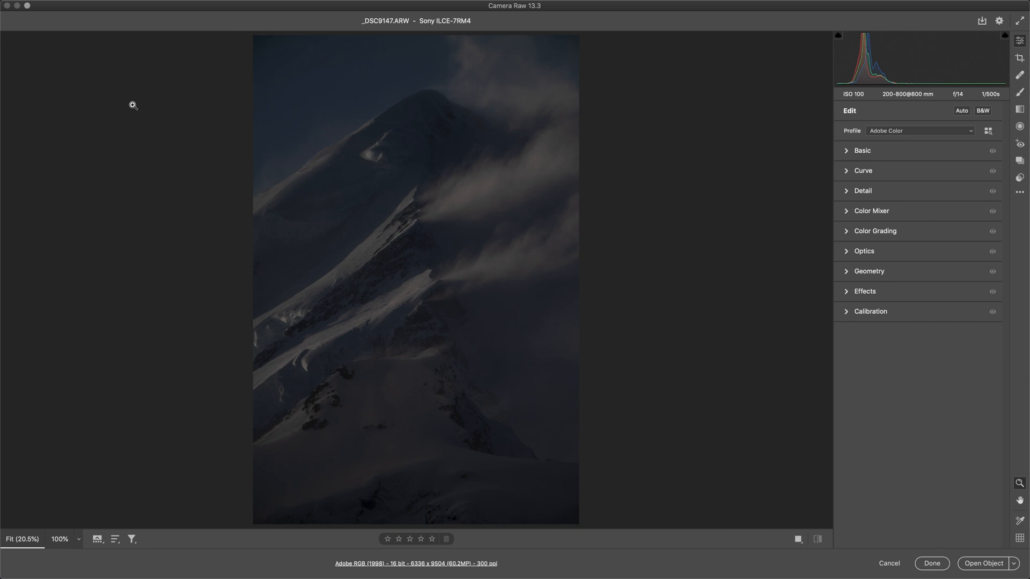
{"action": "mouse_move", "coordinate": [746, 208]}
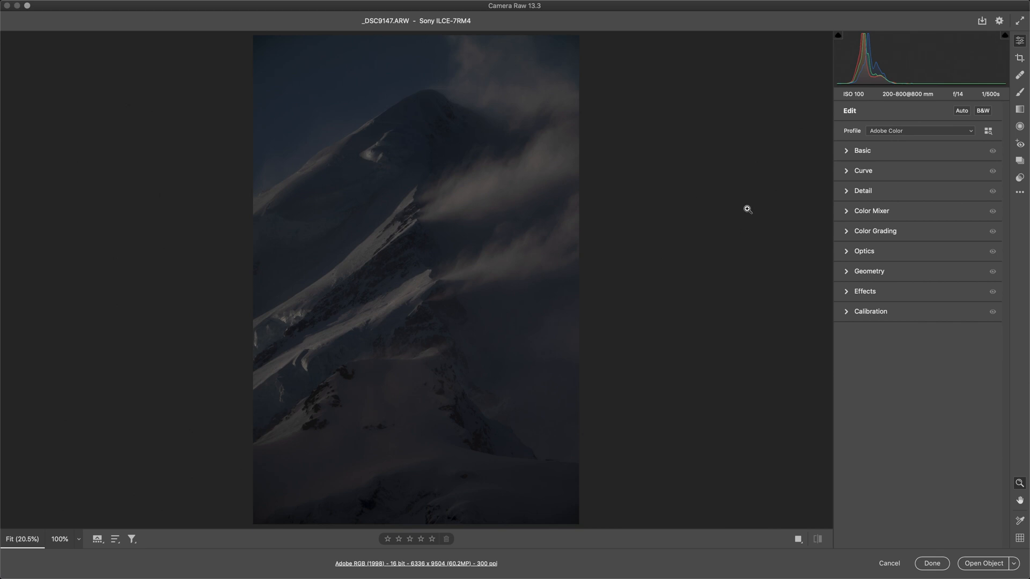
{"action": "mouse_move", "coordinate": [768, 196]}
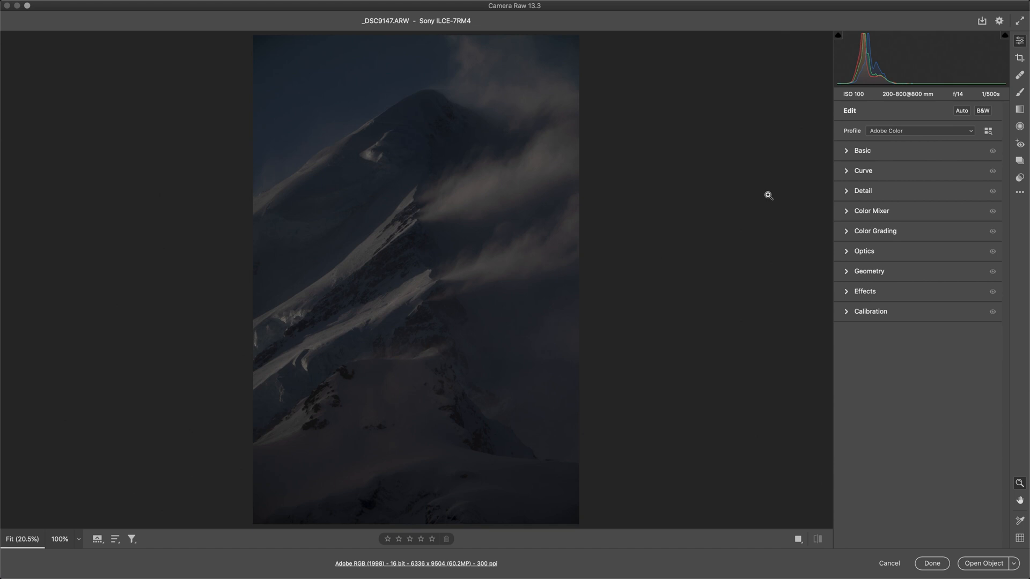
{"action": "mouse_move", "coordinate": [848, 155]}
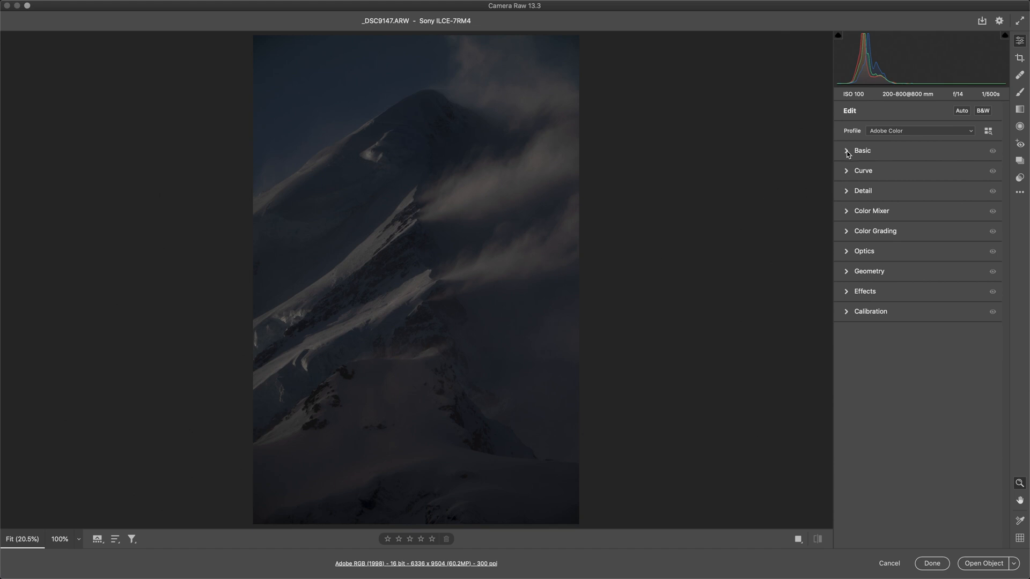
{"action": "mouse_move", "coordinate": [935, 61]}
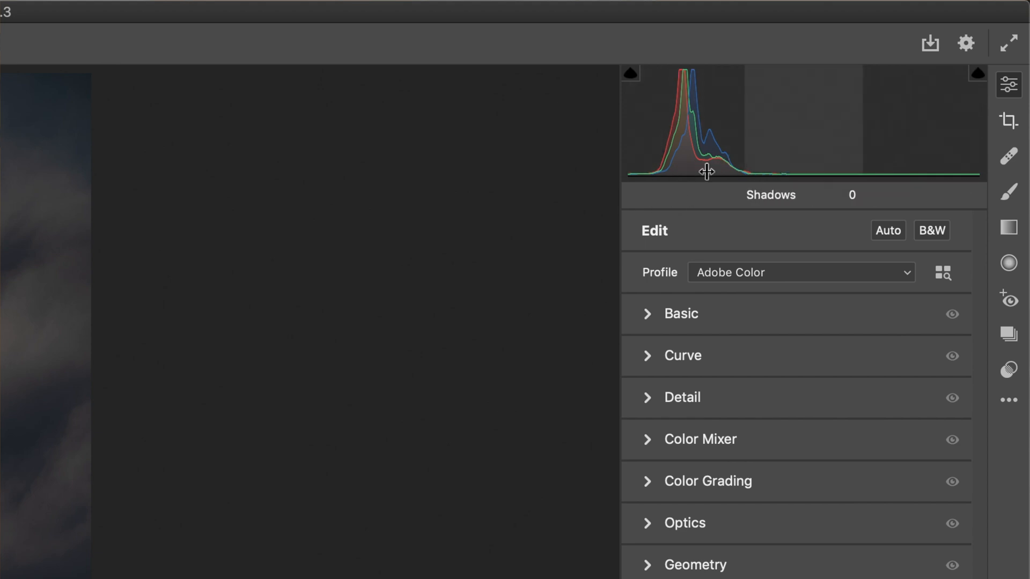
{"action": "mouse_move", "coordinate": [624, 176]}
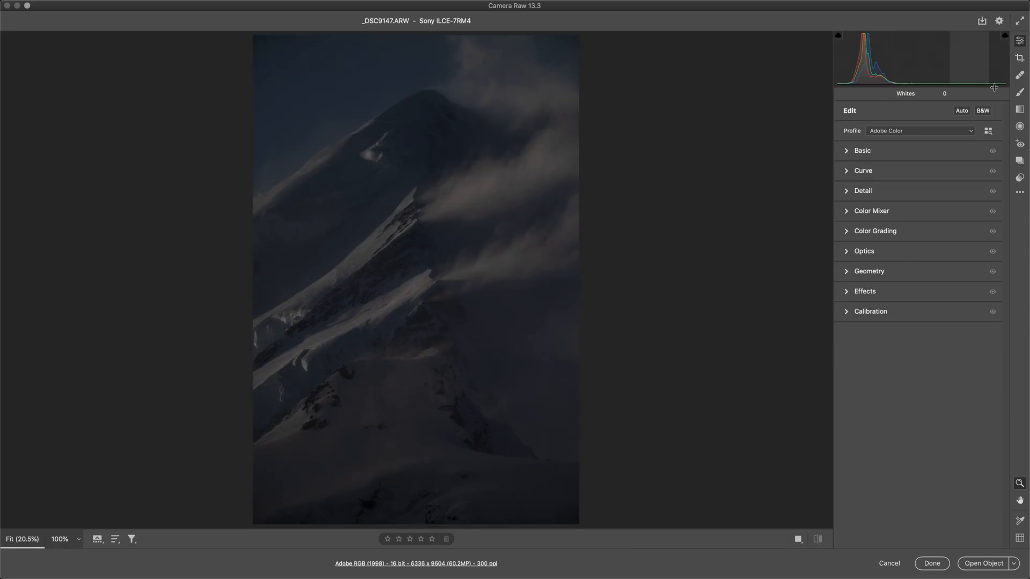
{"action": "mouse_move", "coordinate": [890, 129]}
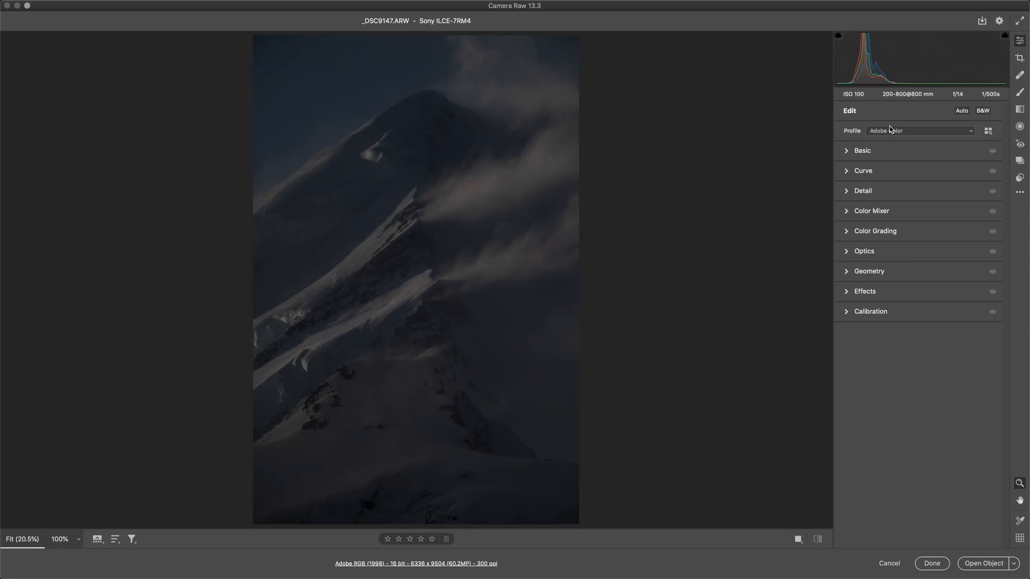
{"action": "mouse_move", "coordinate": [919, 109]}
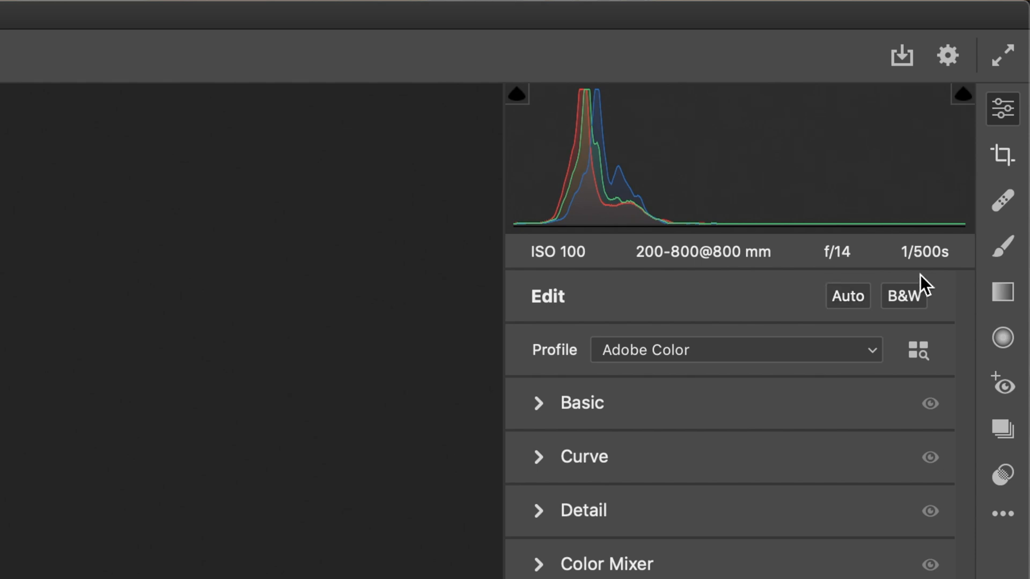
{"action": "mouse_move", "coordinate": [649, 281]}
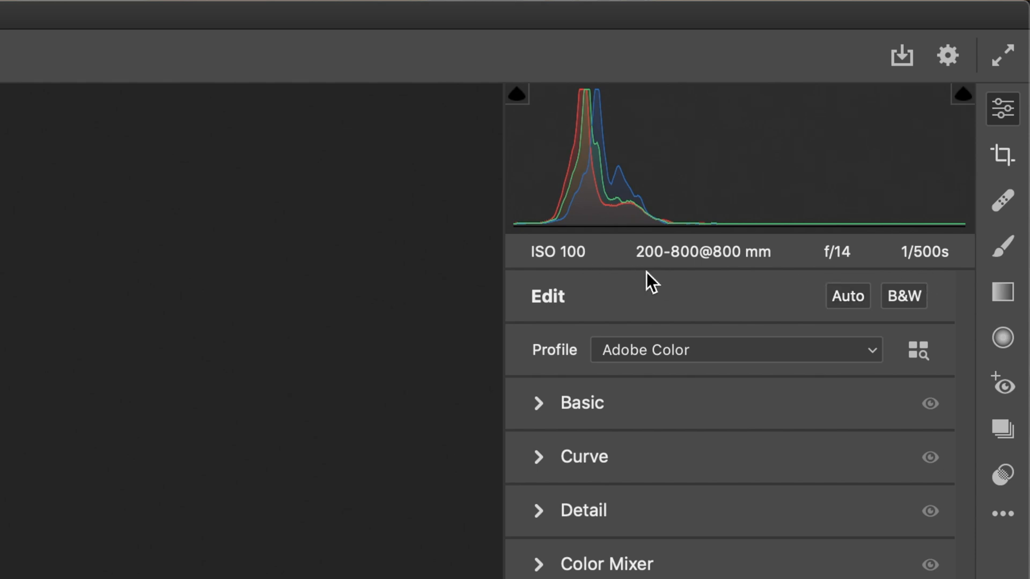
Expand the Basic panel and raise Exposure to +1.50 to reveal the snowy peak
{"action": "left_click", "coordinate": [580, 403]}
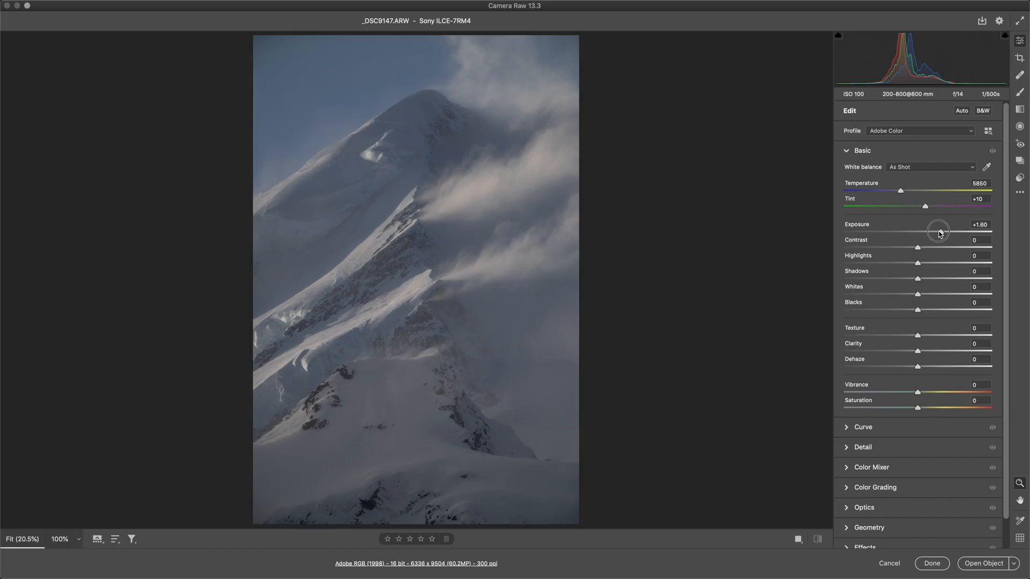
{"action": "left_click_drag", "start_coordinate": [940, 232], "coordinate": [936, 232]}
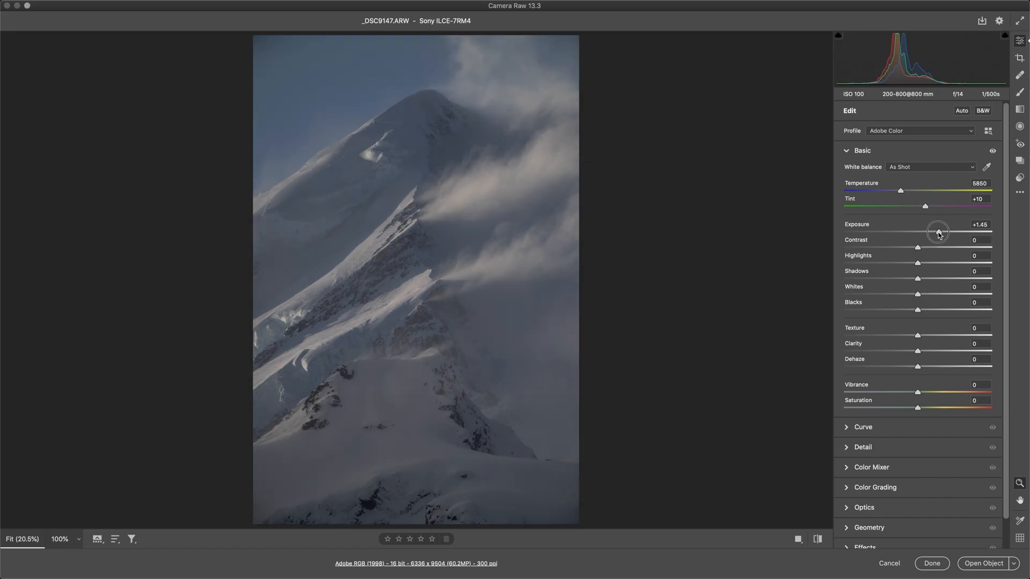
{"action": "left_click_drag", "start_coordinate": [937, 232], "coordinate": [940, 232]}
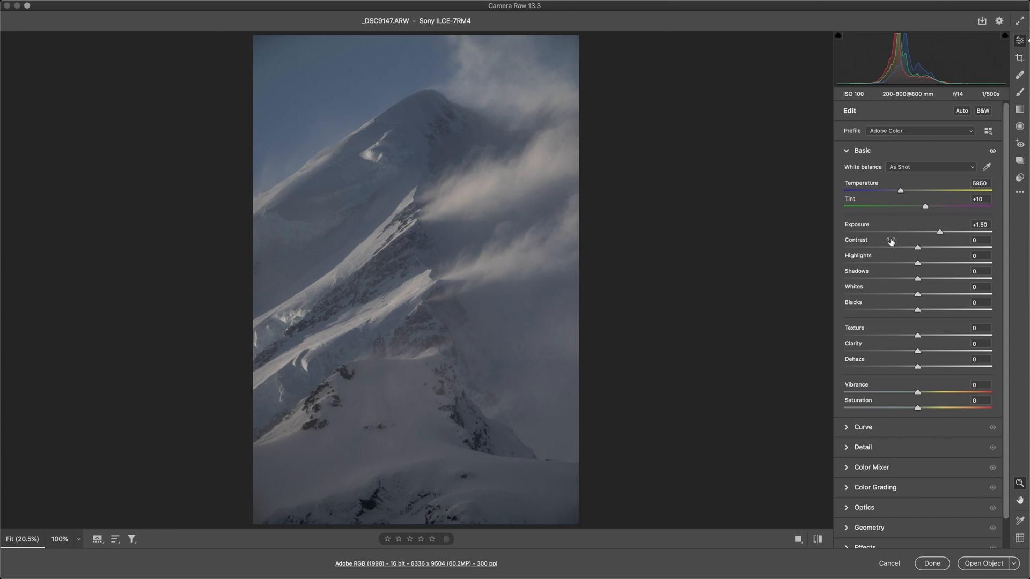
{"action": "mouse_move", "coordinate": [934, 198]}
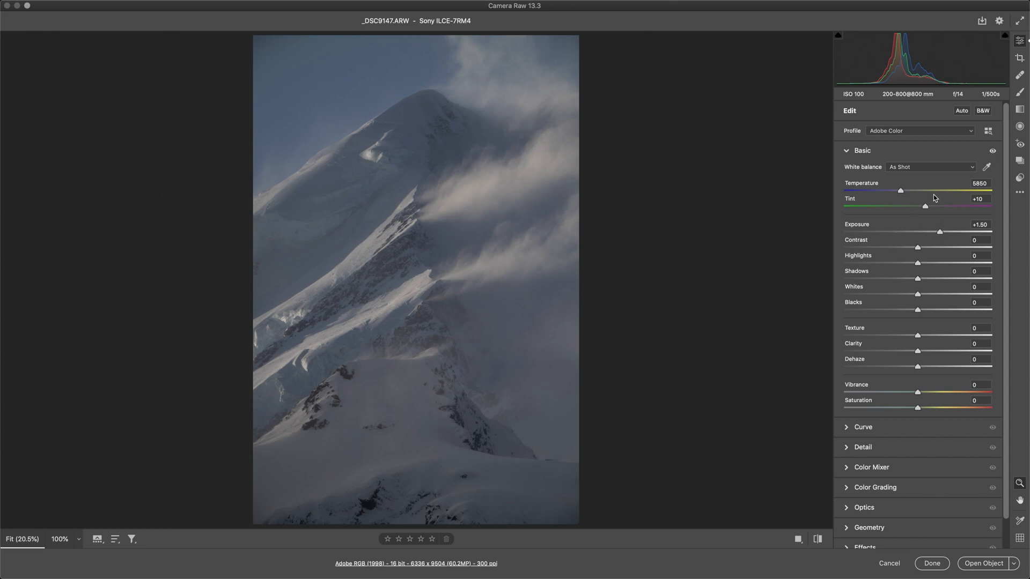
{"action": "mouse_move", "coordinate": [955, 103]}
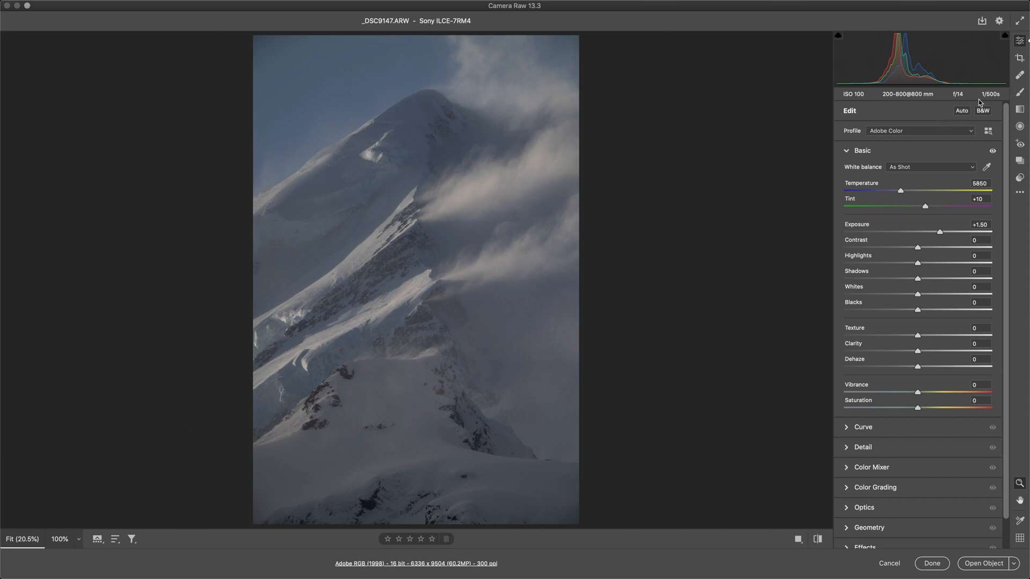
{"action": "mouse_move", "coordinate": [977, 103]}
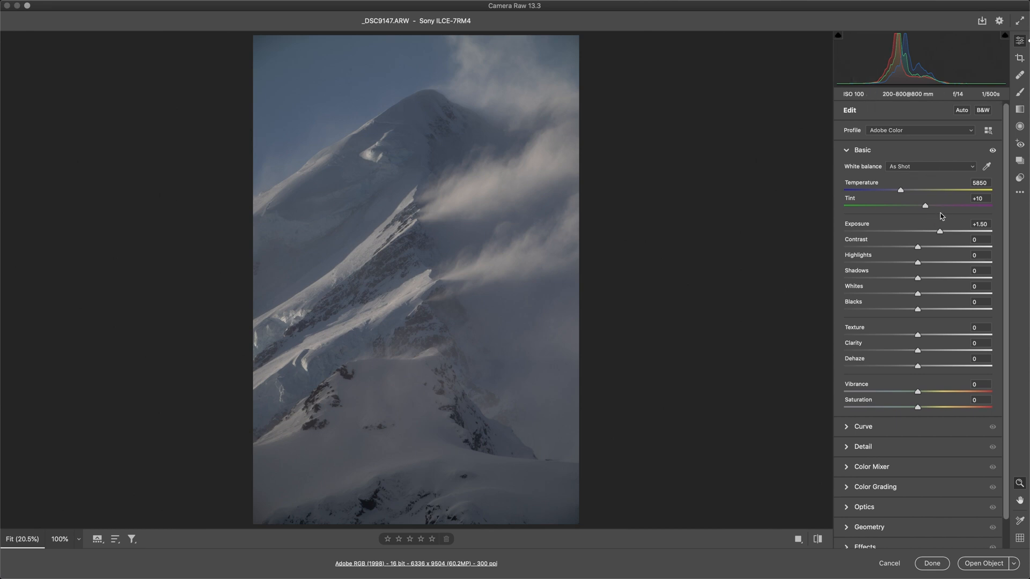
Nudge the Basic panel Exposure up slightly to +1.55
{"action": "left_click_drag", "start_coordinate": [938, 230], "coordinate": [940, 231]}
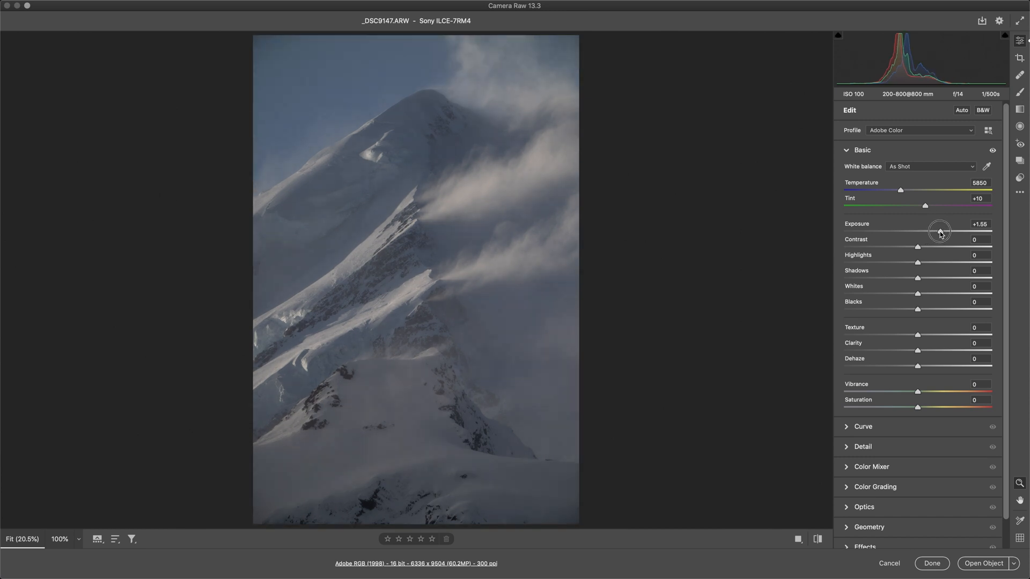
{"action": "left_click", "coordinate": [428, 199]}
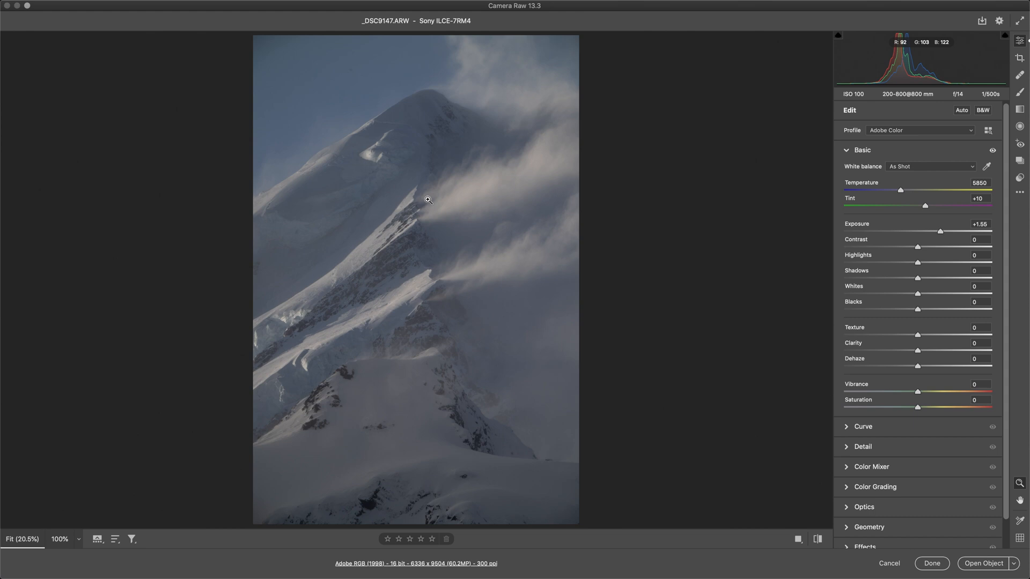
{"action": "left_click", "coordinate": [427, 199]}
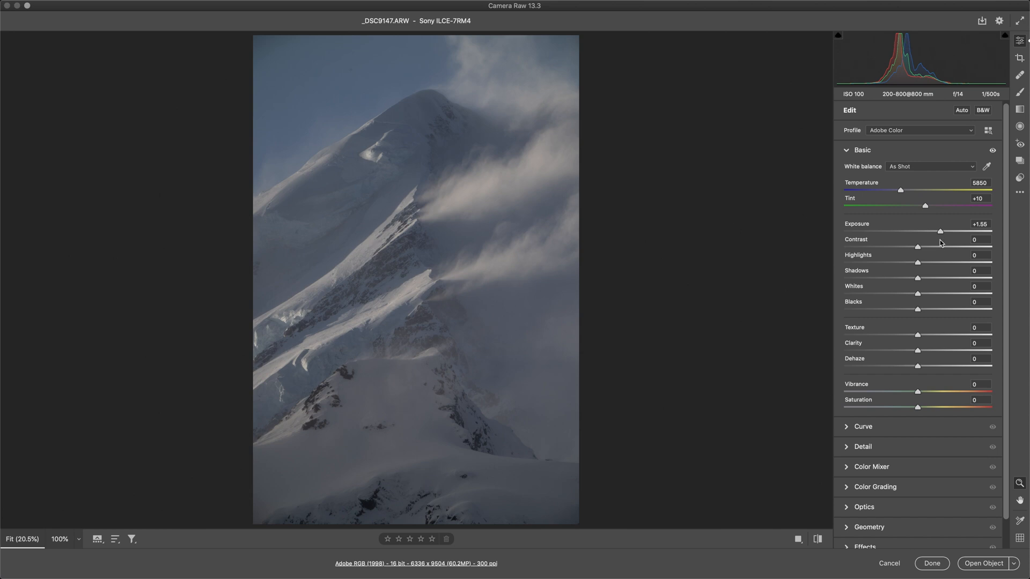
Try Exposure at +1.70 and +1.65, then settle on +1.40
{"action": "left_click_drag", "start_coordinate": [939, 231], "coordinate": [918, 232]}
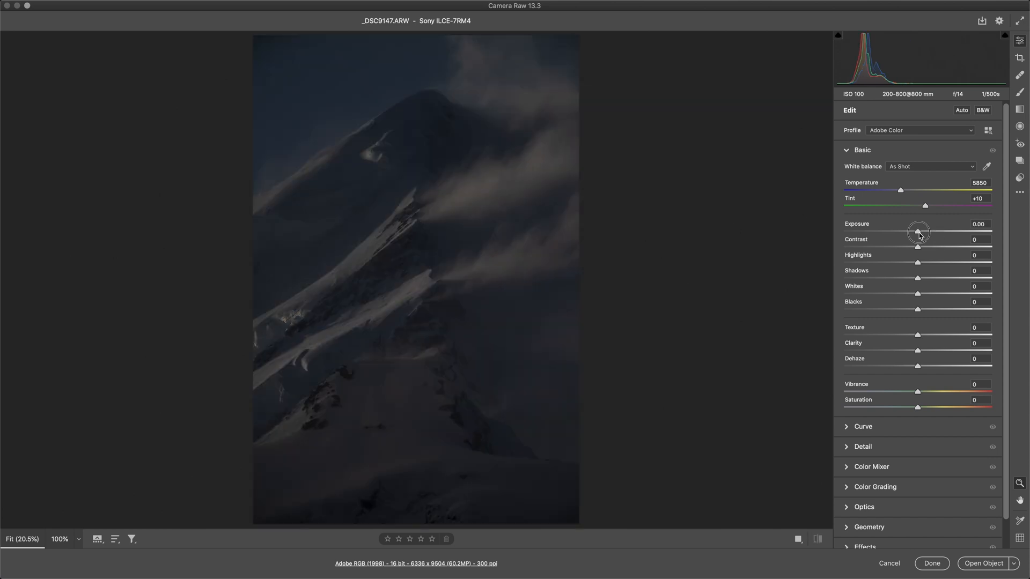
{"action": "left_click_drag", "start_coordinate": [919, 234], "coordinate": [944, 233]}
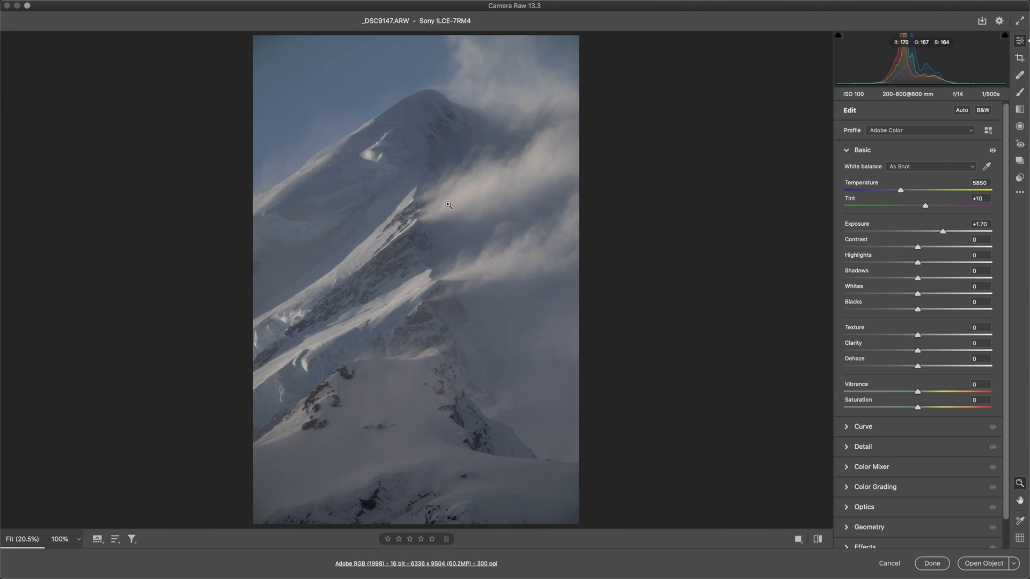
{"action": "mouse_move", "coordinate": [409, 214]}
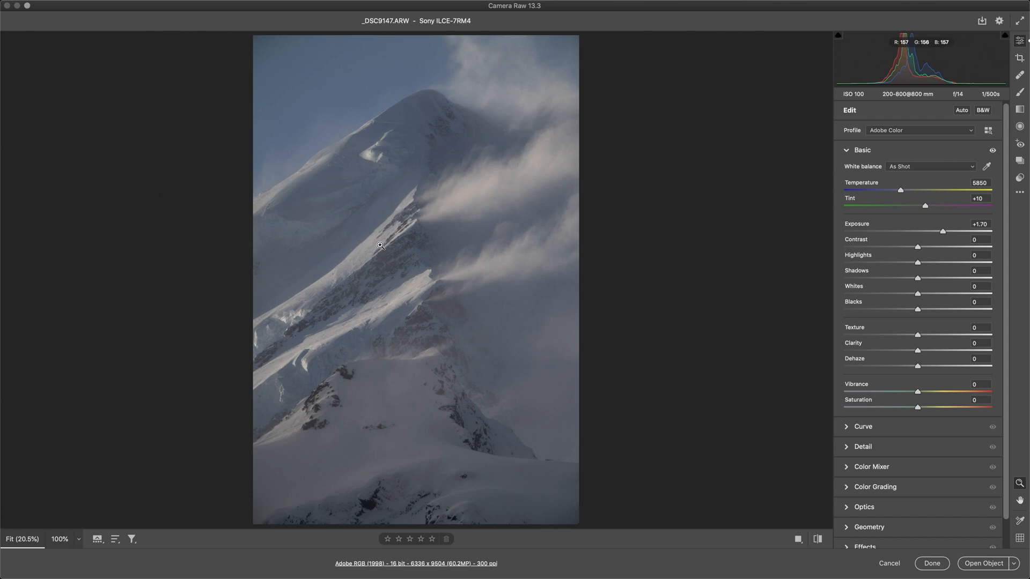
{"action": "mouse_move", "coordinate": [380, 390]}
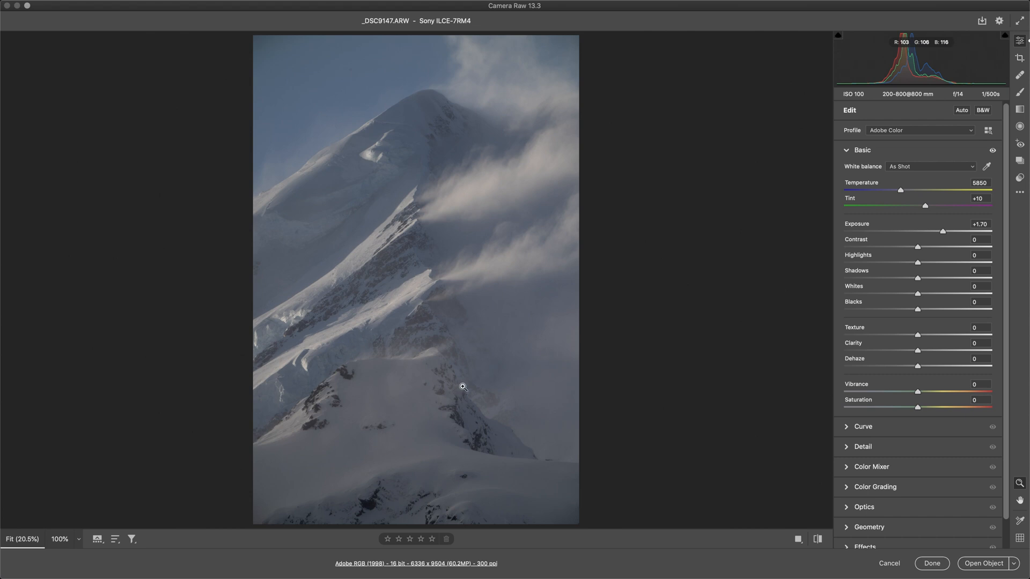
{"action": "mouse_move", "coordinate": [888, 276]}
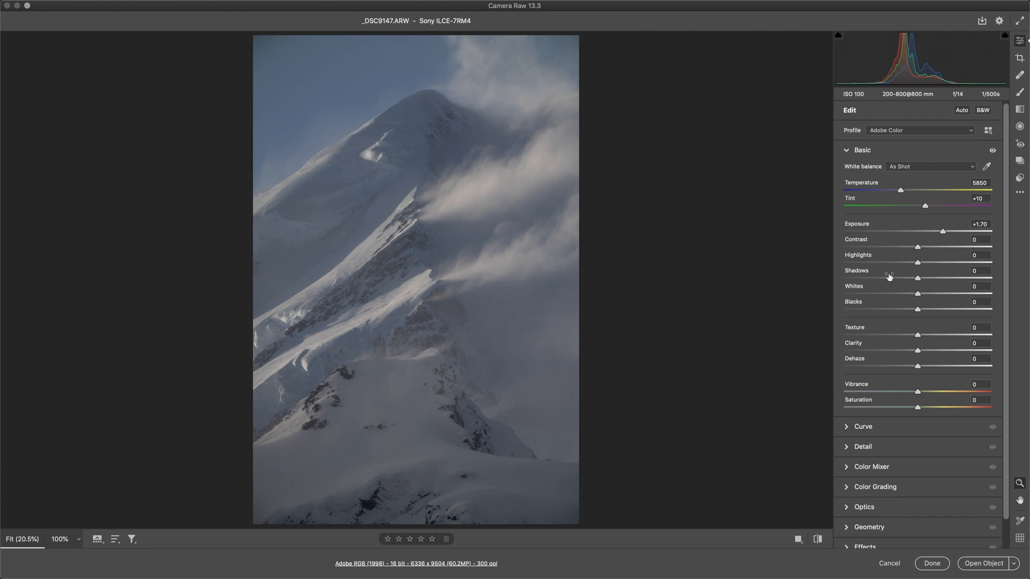
{"action": "left_click_drag", "start_coordinate": [950, 232], "coordinate": [944, 232]}
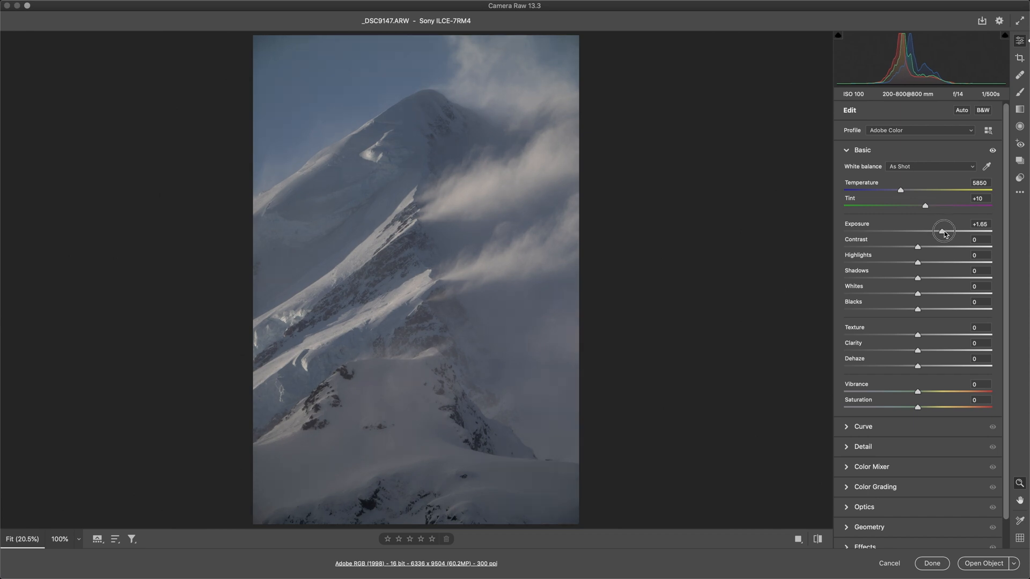
{"action": "left_click_drag", "start_coordinate": [944, 231], "coordinate": [937, 231]}
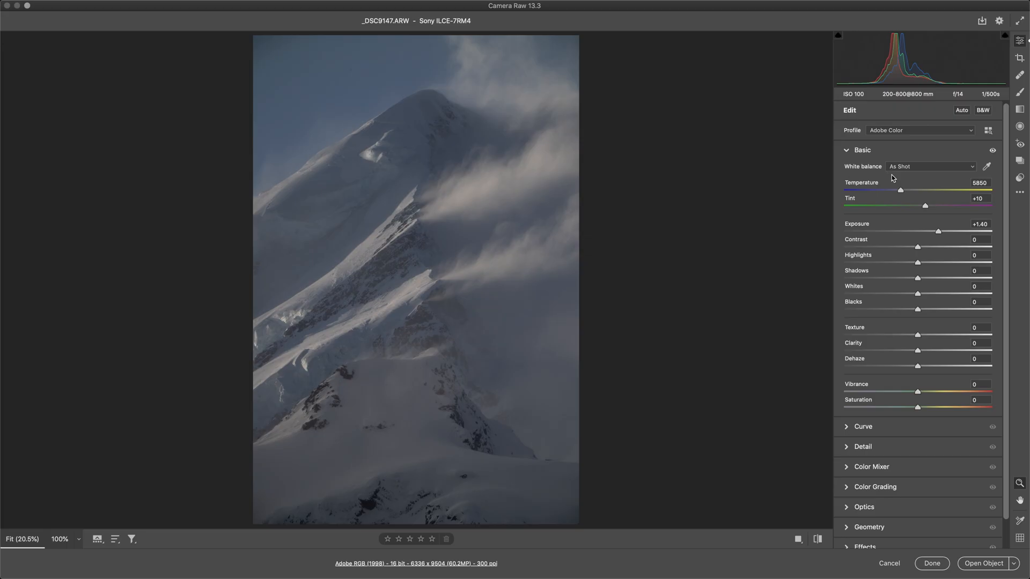
{"action": "mouse_move", "coordinate": [931, 245]}
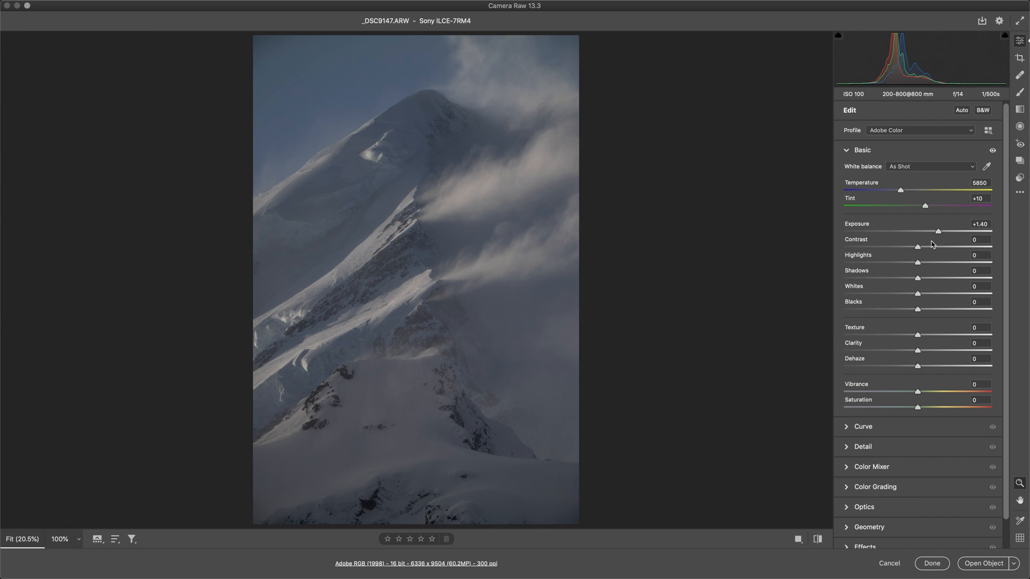
{"action": "mouse_move", "coordinate": [951, 243]}
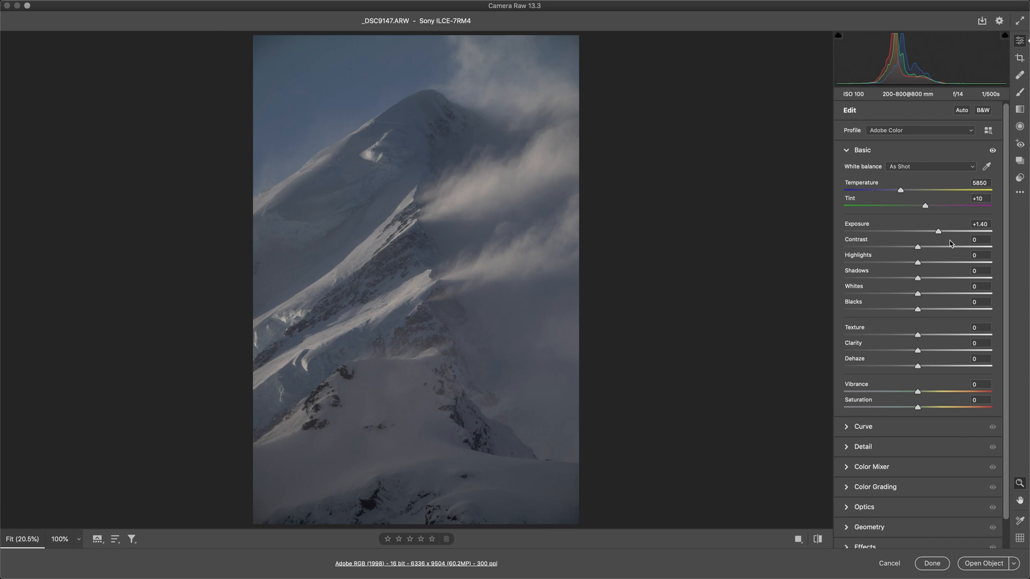
{"action": "mouse_move", "coordinate": [938, 331]}
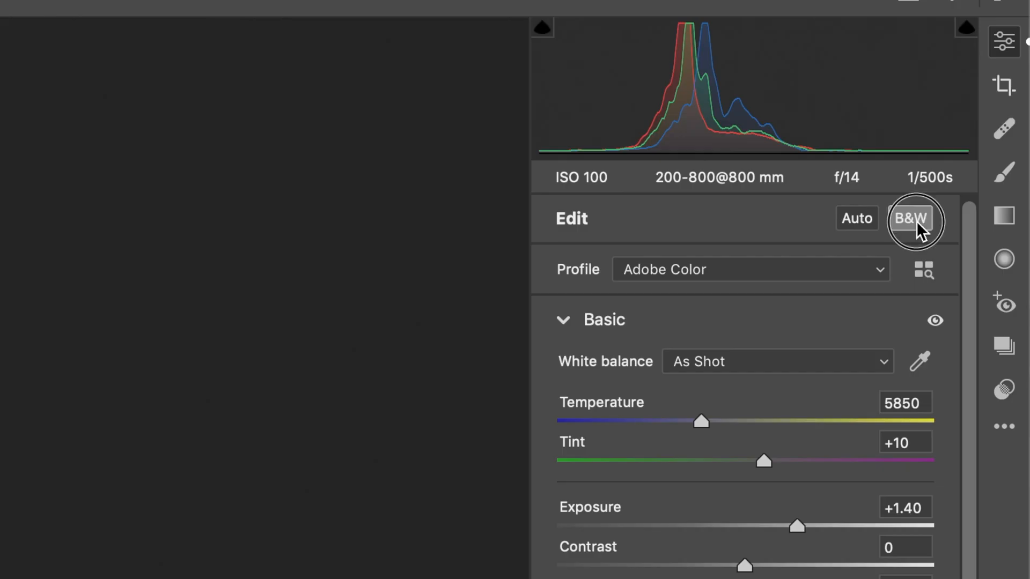
{"action": "left_click", "coordinate": [910, 218]}
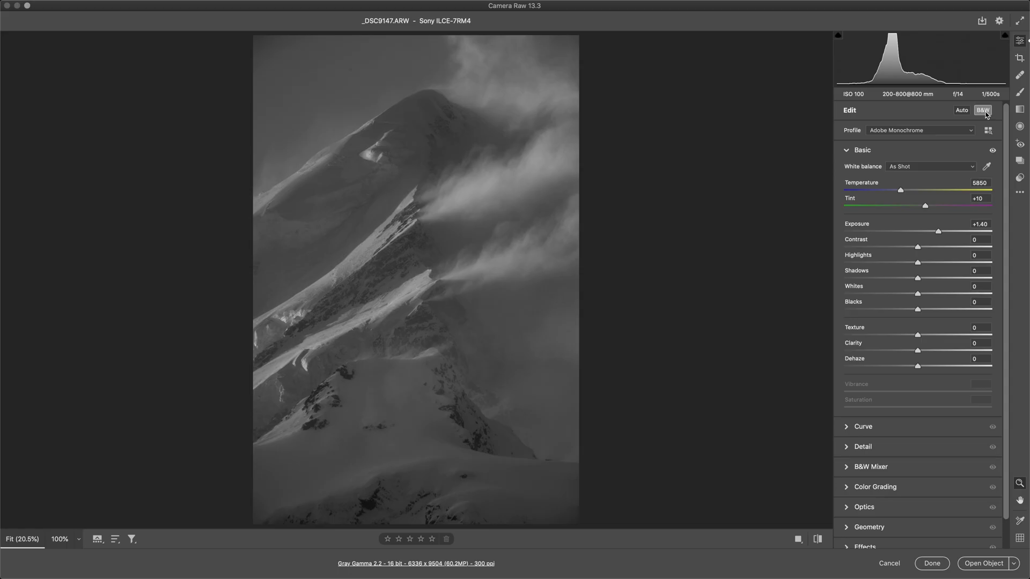
{"action": "left_click", "coordinate": [982, 110]}
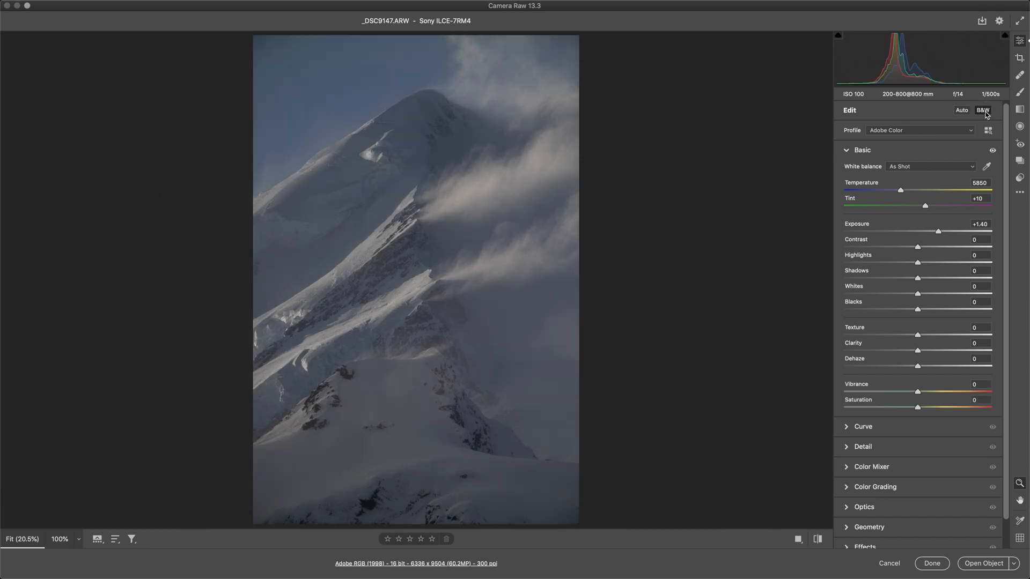
{"action": "left_click", "coordinate": [983, 109]}
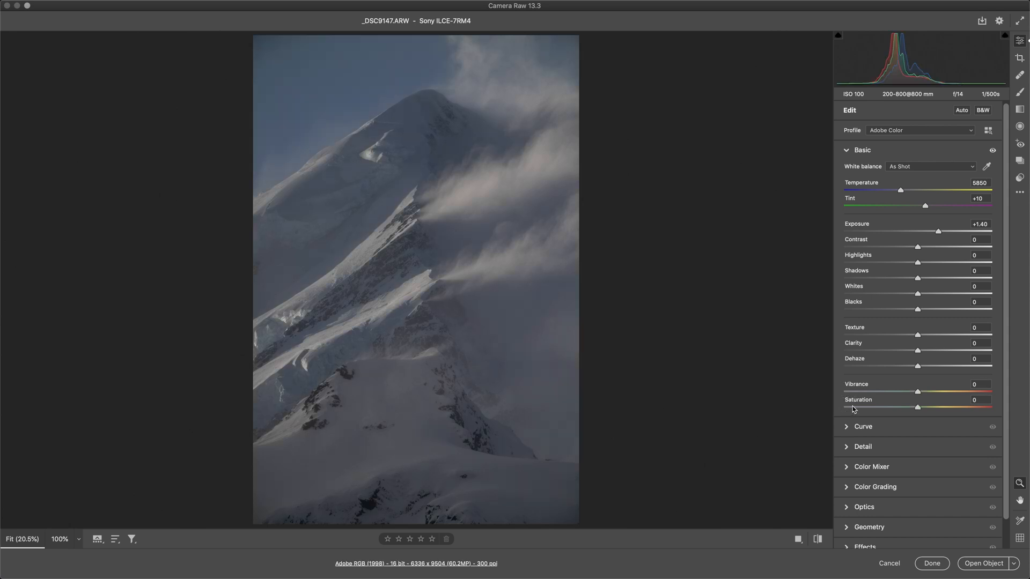
Desaturate the photo to -100, with Contrast +40 and Whites +50
{"action": "left_click_drag", "start_coordinate": [918, 391], "coordinate": [845, 392]}
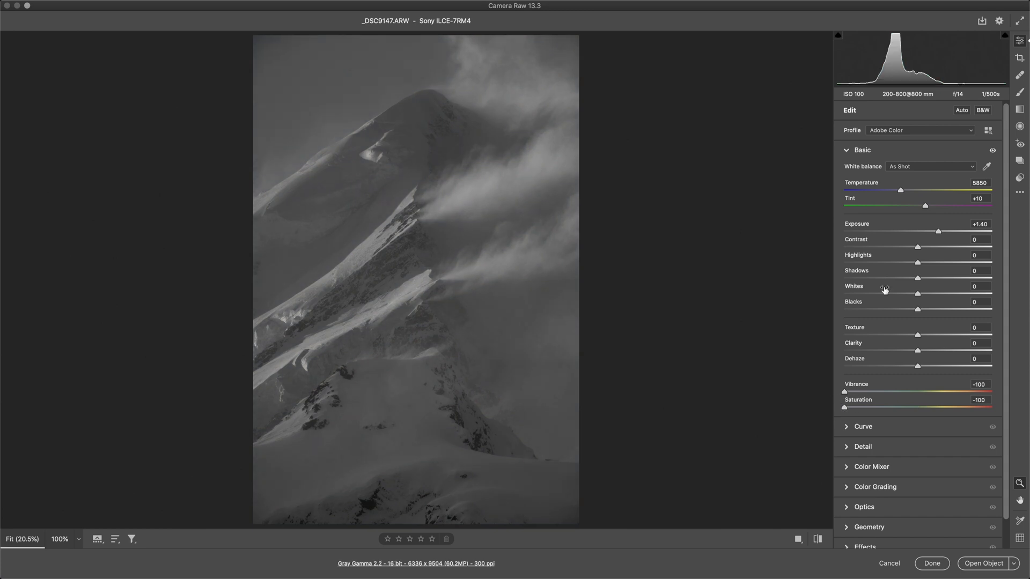
{"action": "left_click_drag", "start_coordinate": [917, 245], "coordinate": [944, 246]}
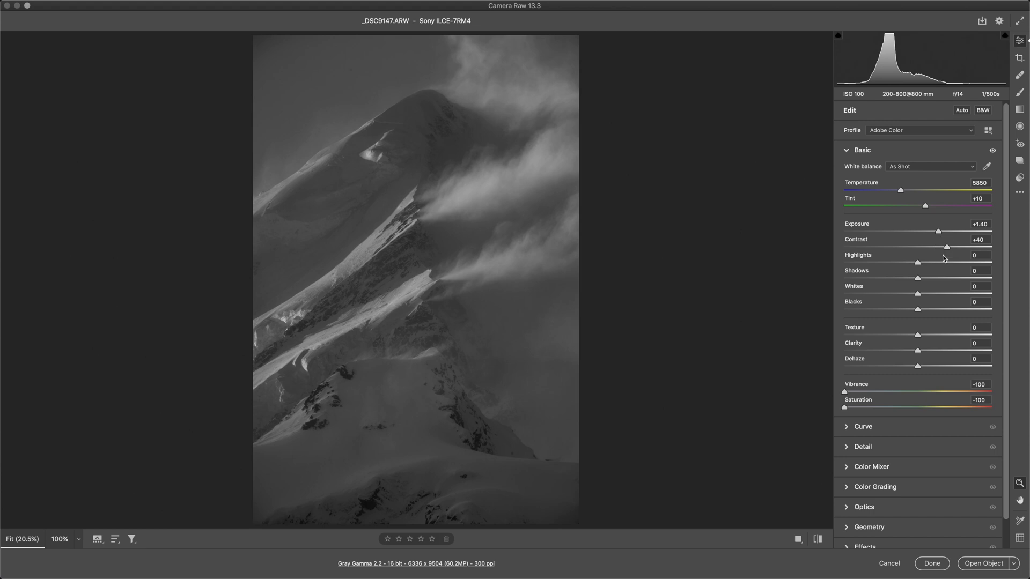
{"action": "mouse_move", "coordinate": [479, 178]}
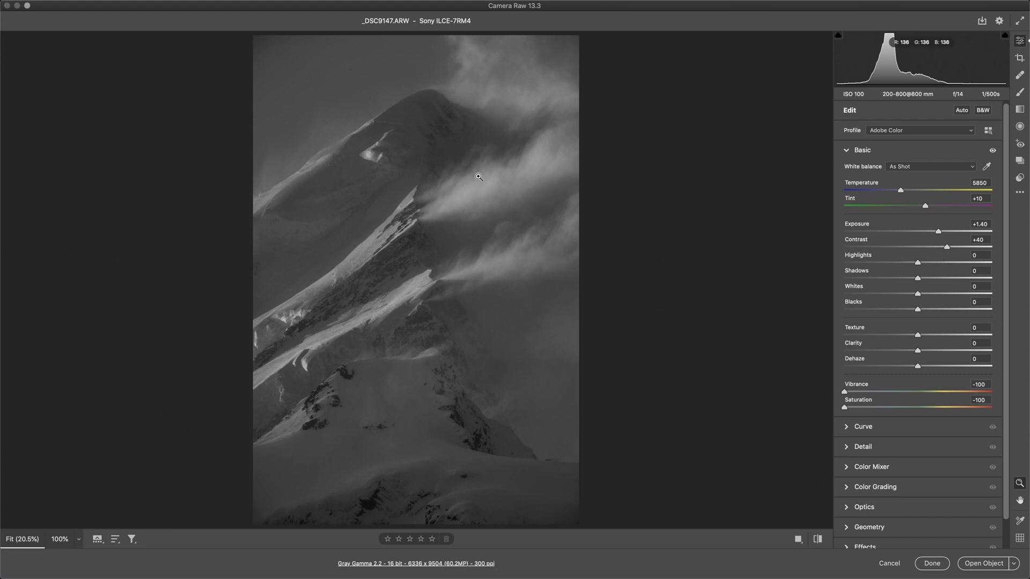
{"action": "mouse_move", "coordinate": [918, 78]}
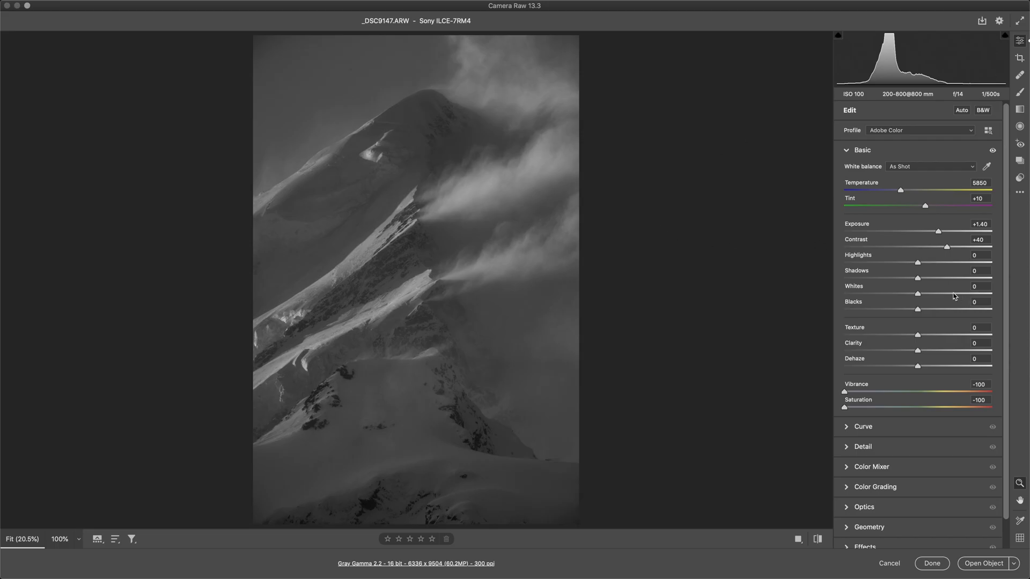
{"action": "left_click_drag", "start_coordinate": [917, 293], "coordinate": [948, 293]}
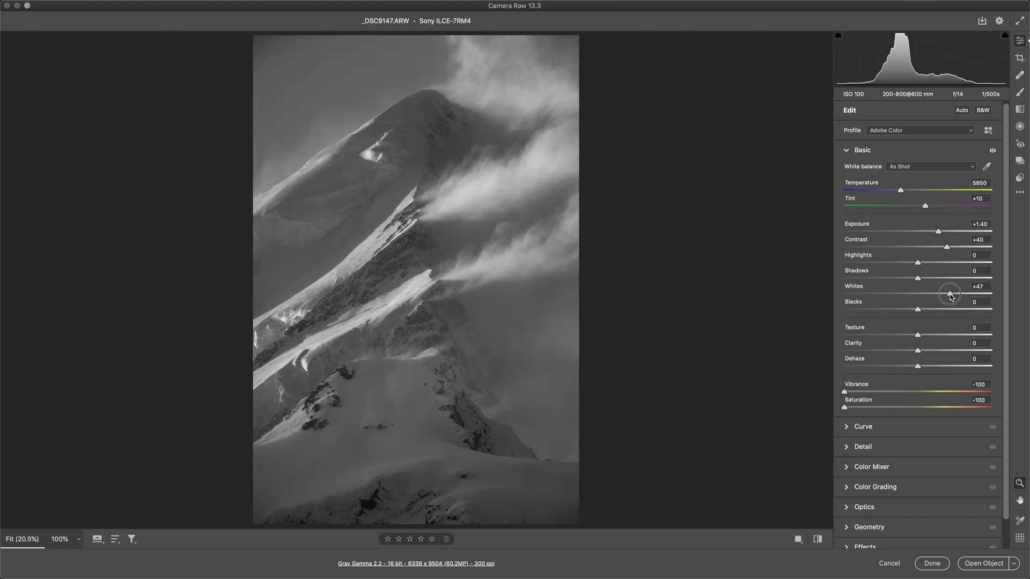
{"action": "left_click_drag", "start_coordinate": [949, 293], "coordinate": [956, 293]}
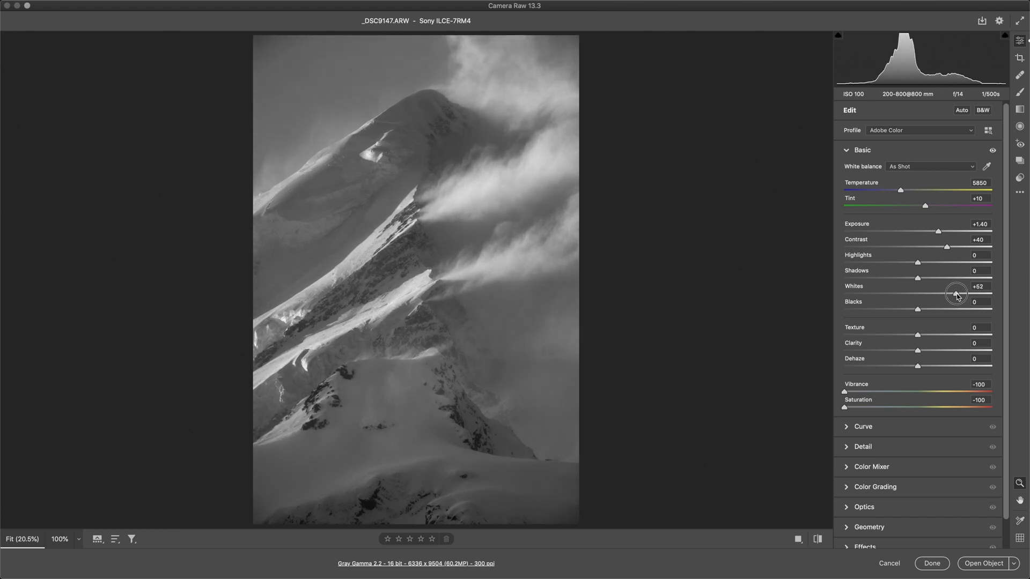
{"action": "left_click_drag", "start_coordinate": [957, 293], "coordinate": [953, 293]}
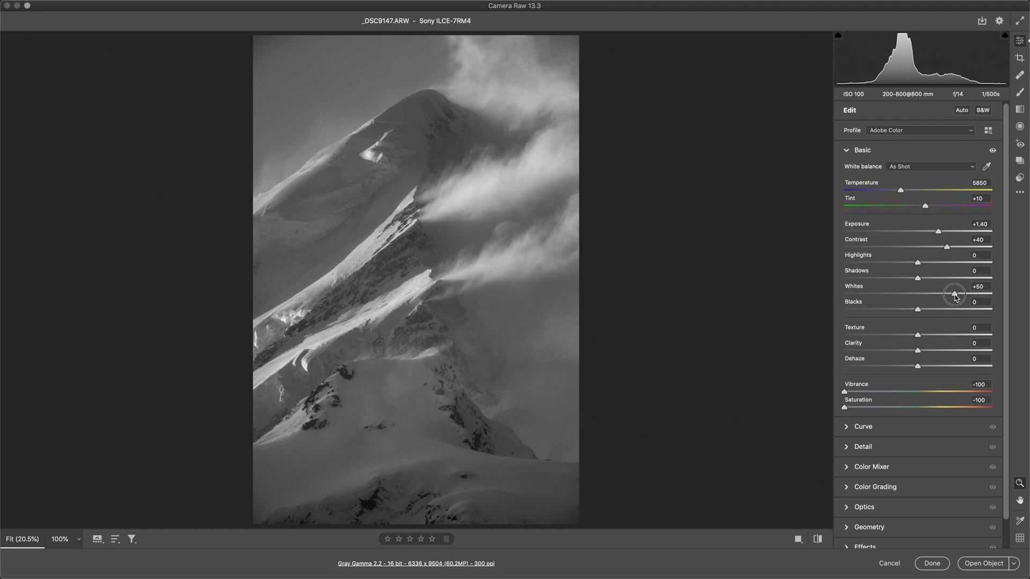
{"action": "mouse_move", "coordinate": [932, 335]}
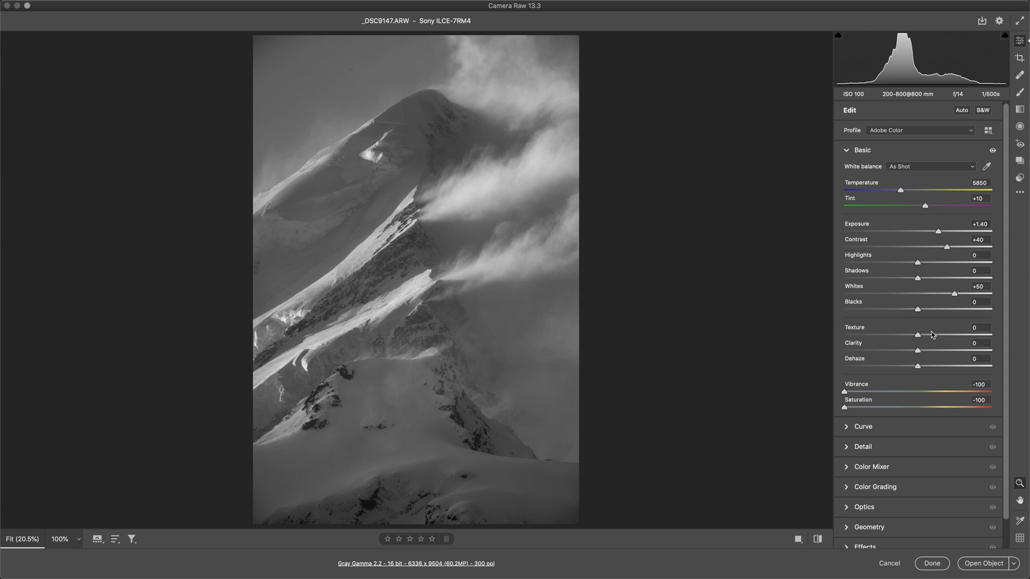
Adjust Dehaze back and forth between +13 and +25, settling near +23
{"action": "left_click_drag", "start_coordinate": [918, 366], "coordinate": [919, 366]}
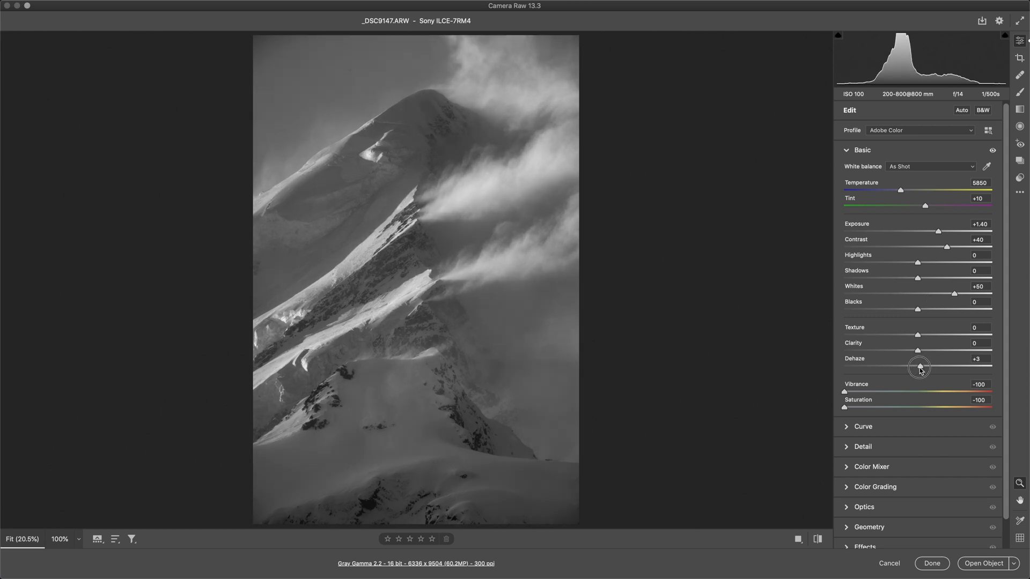
{"action": "left_click_drag", "start_coordinate": [920, 367], "coordinate": [935, 367]}
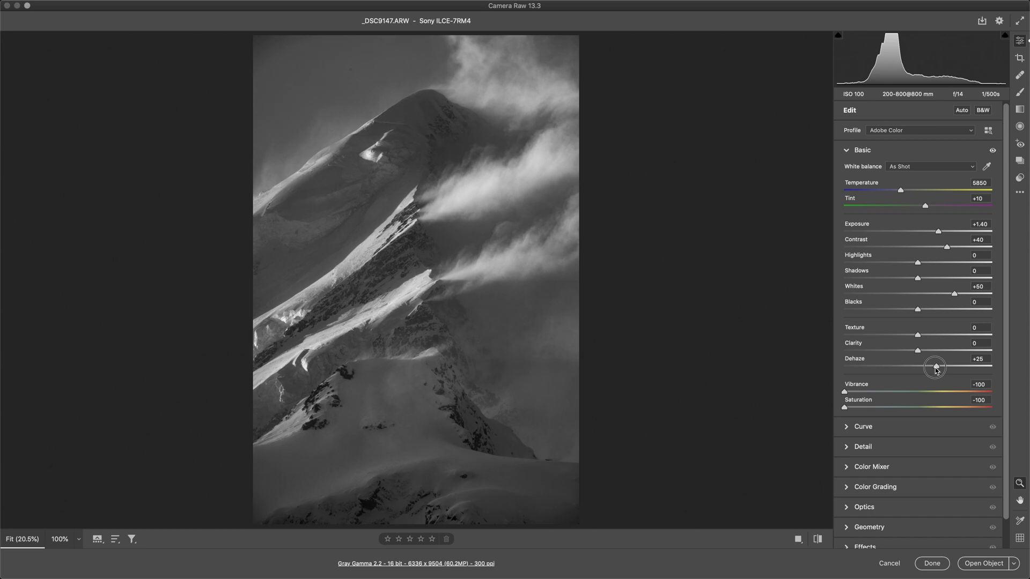
{"action": "left_click_drag", "start_coordinate": [934, 366], "coordinate": [928, 367]}
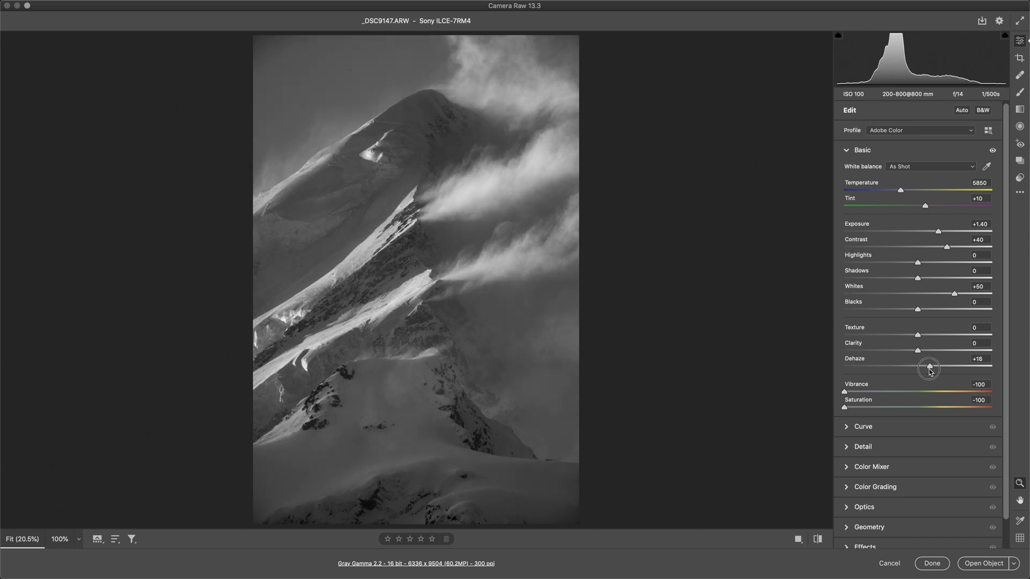
{"action": "left_click_drag", "start_coordinate": [930, 368], "coordinate": [927, 368]}
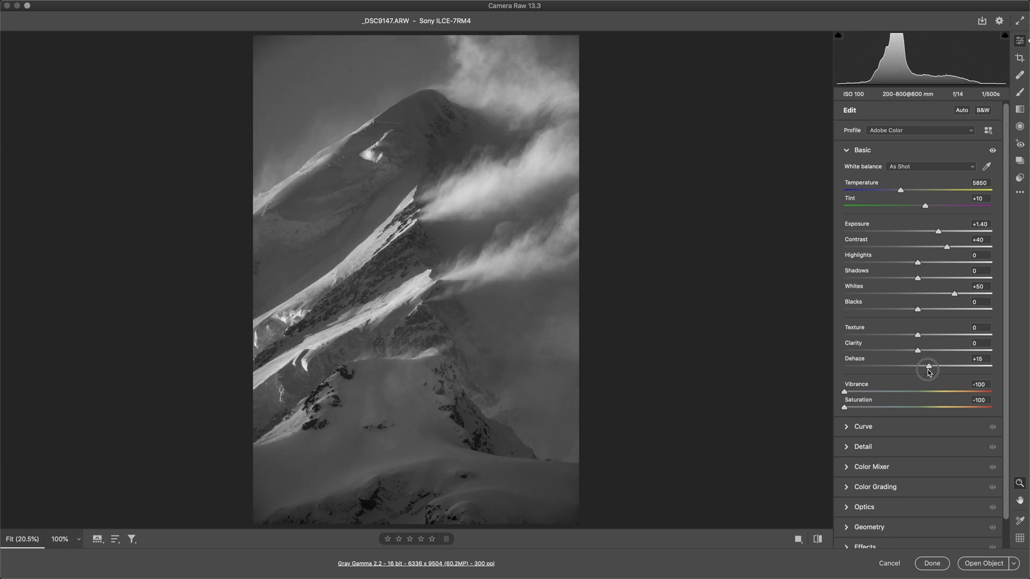
{"action": "left_click_drag", "start_coordinate": [926, 368], "coordinate": [931, 368]}
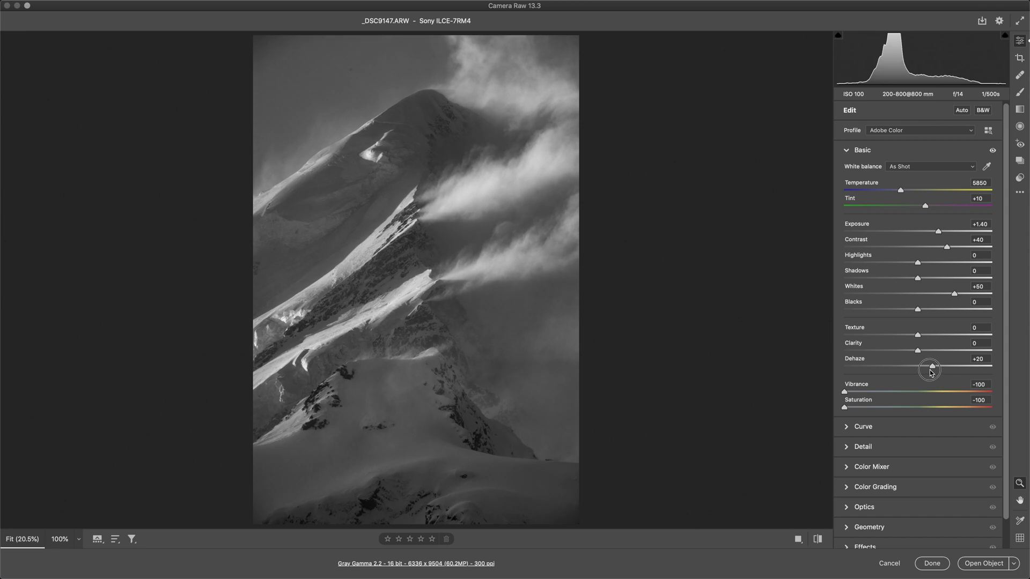
{"action": "left_click_drag", "start_coordinate": [928, 368], "coordinate": [933, 368]}
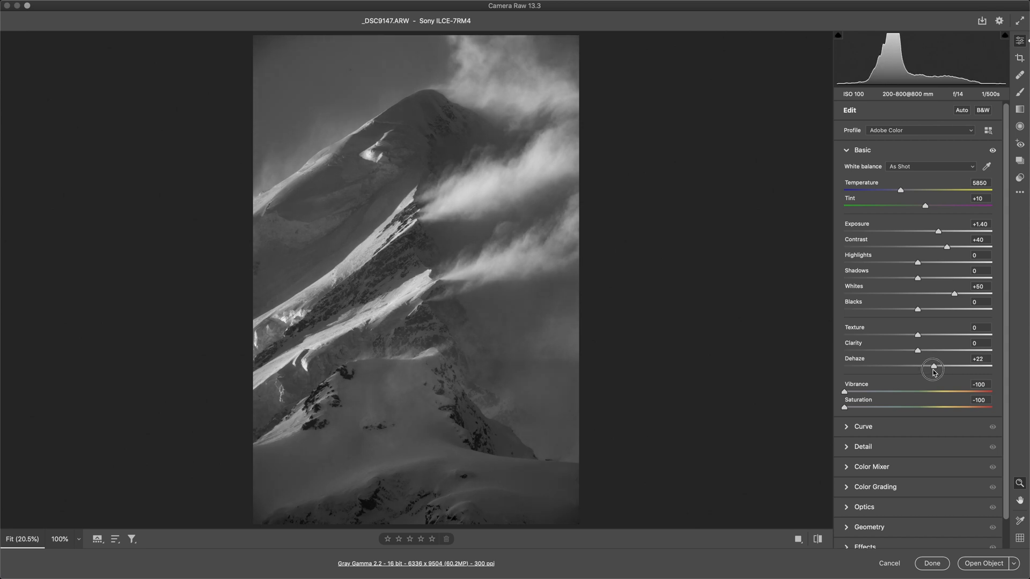
{"action": "left_click_drag", "start_coordinate": [933, 368], "coordinate": [928, 368]}
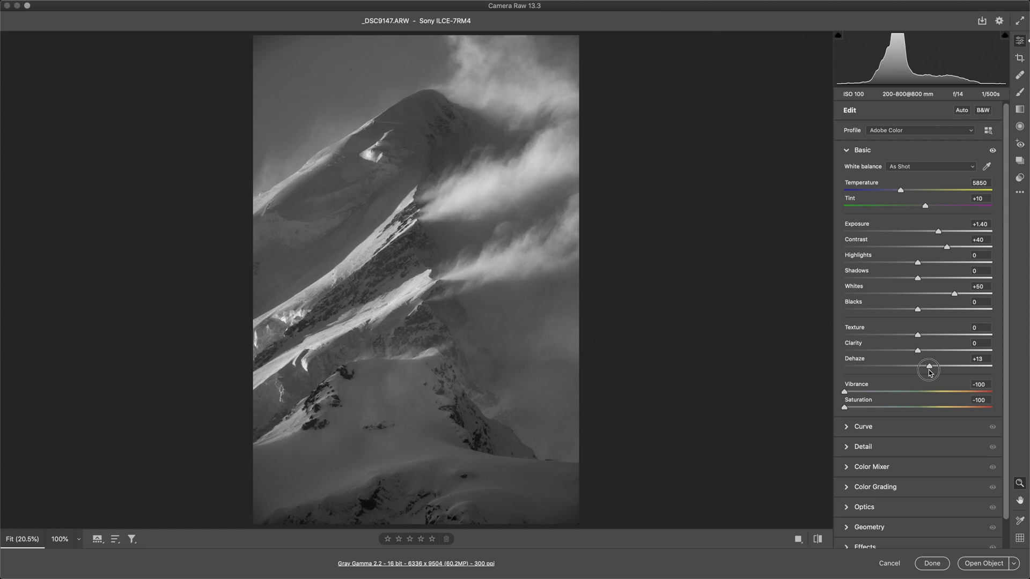
{"action": "left_click_drag", "start_coordinate": [928, 368], "coordinate": [933, 368]}
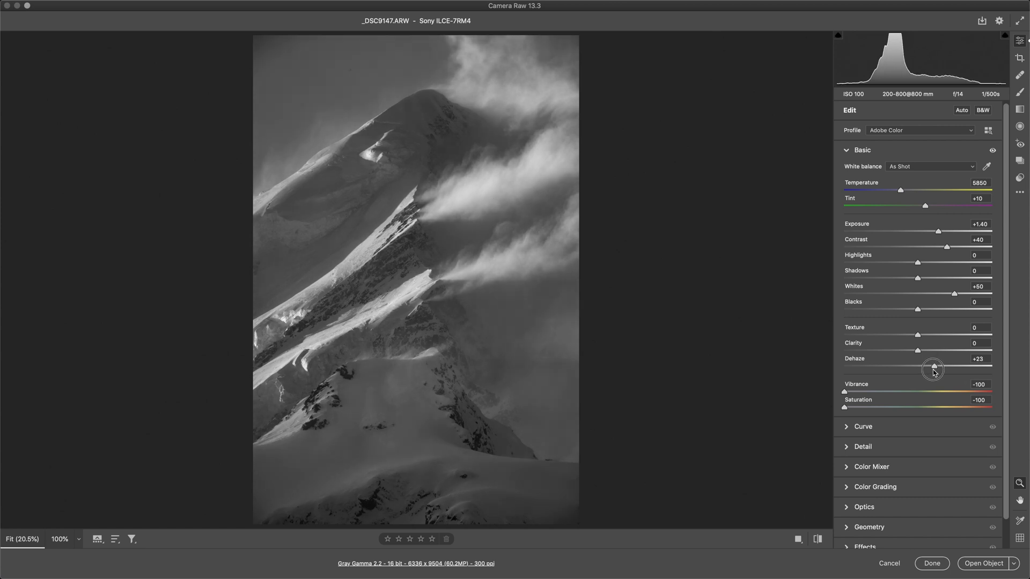
{"action": "left_click_drag", "start_coordinate": [933, 368], "coordinate": [927, 368]}
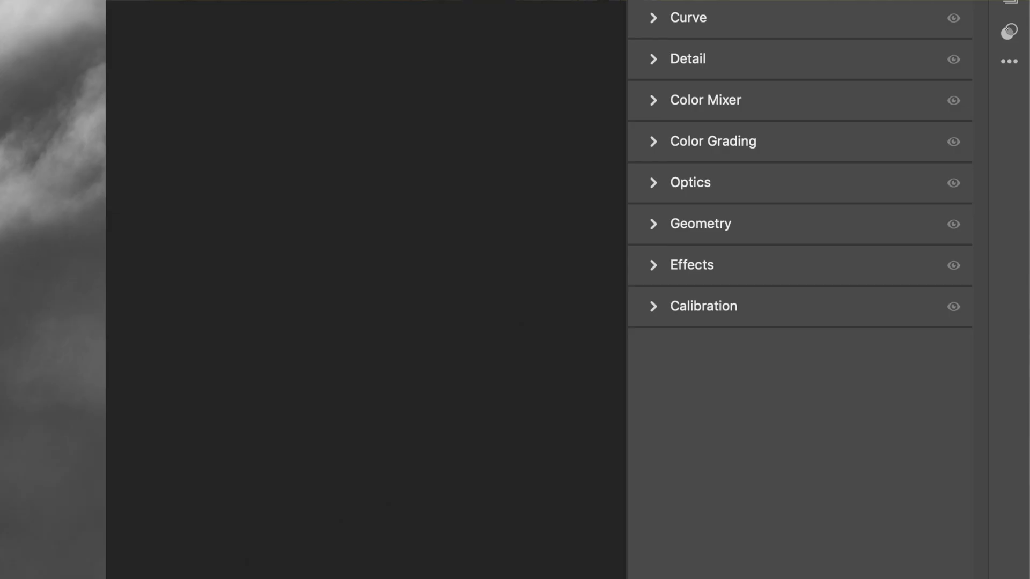
{"action": "mouse_move", "coordinate": [708, 149]}
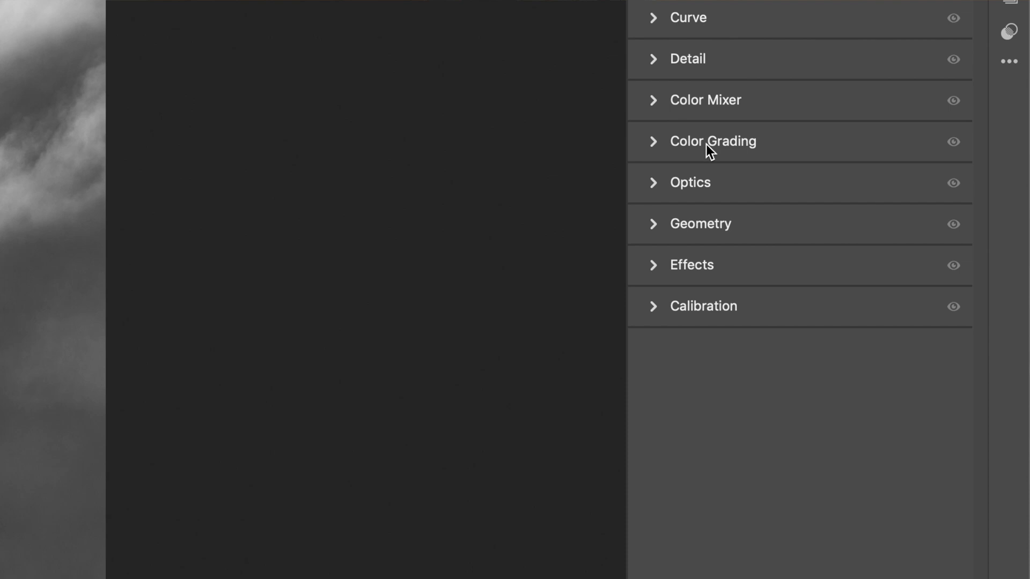
In Color Grading, tint shadows faintly blue and return highlights to neutral
{"action": "left_click", "coordinate": [713, 140]}
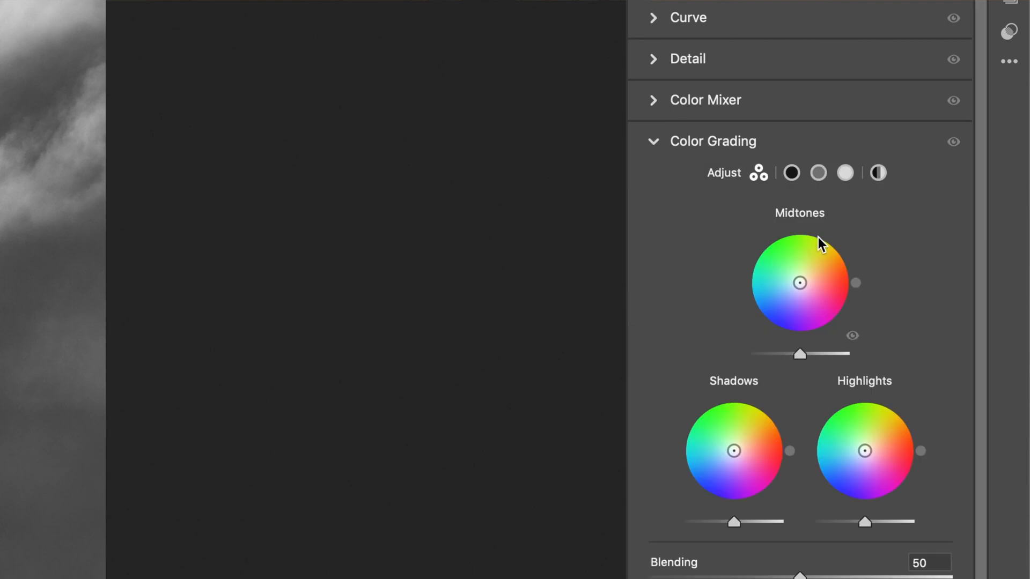
{"action": "mouse_move", "coordinate": [857, 301]}
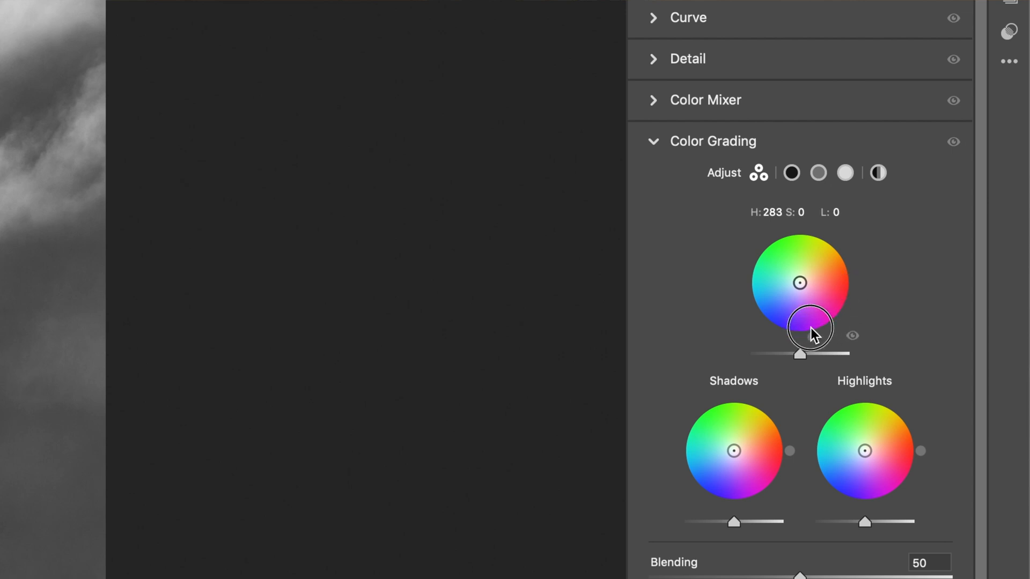
{"action": "left_click_drag", "start_coordinate": [810, 327], "coordinate": [771, 326]}
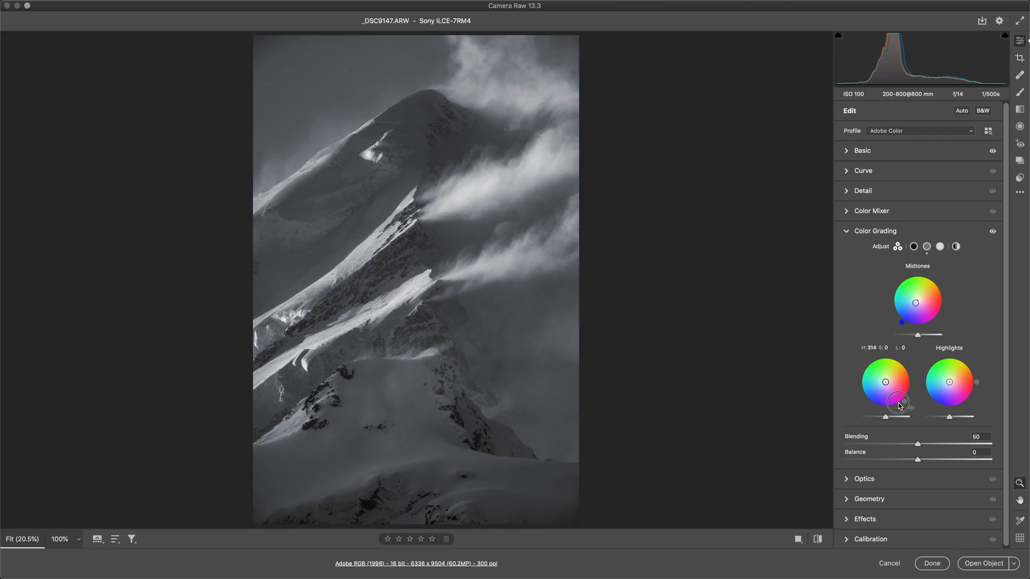
{"action": "left_click_drag", "start_coordinate": [885, 383], "coordinate": [885, 394]}
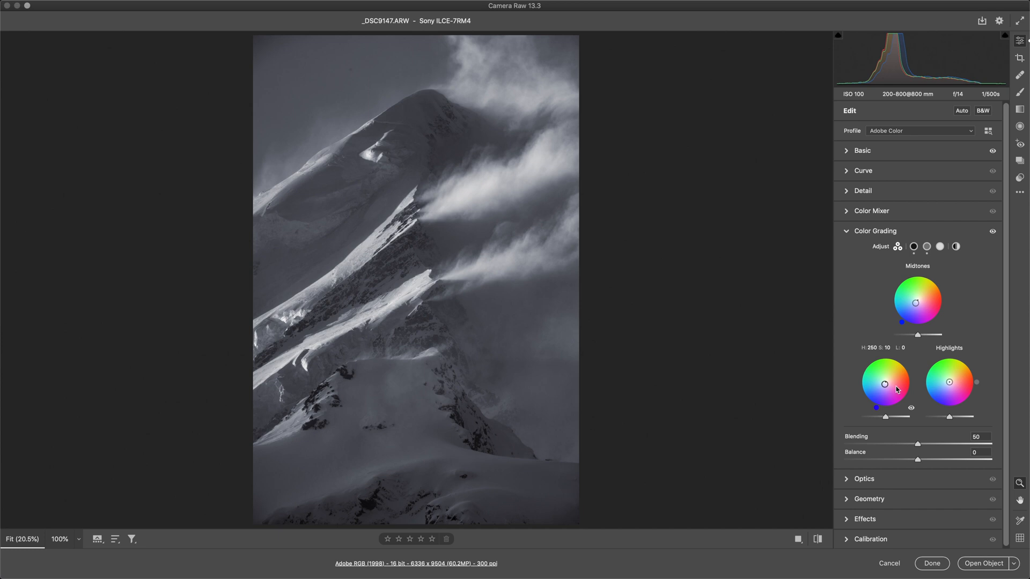
{"action": "left_click_drag", "start_coordinate": [948, 382], "coordinate": [993, 383]}
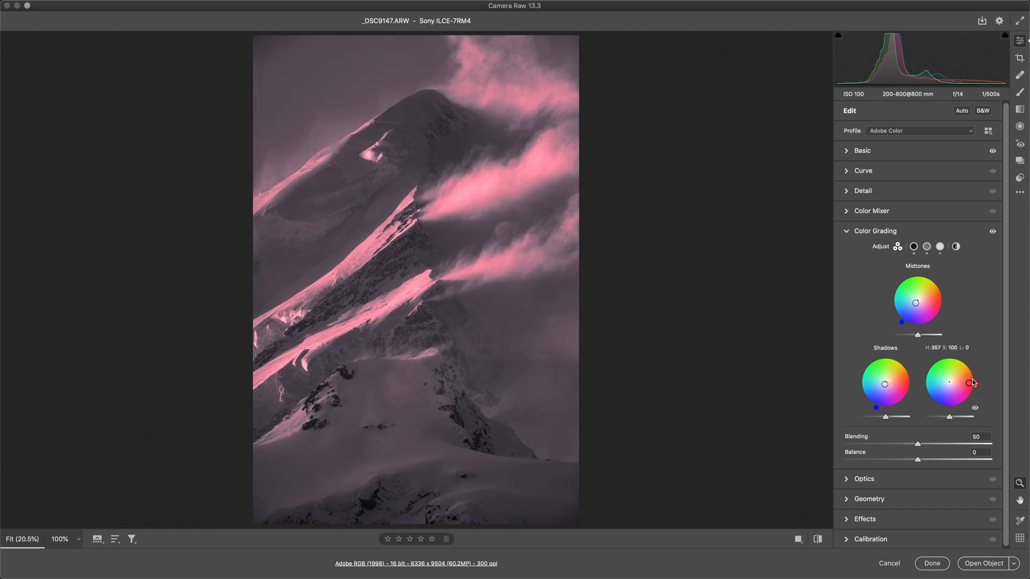
{"action": "left_click_drag", "start_coordinate": [974, 383], "coordinate": [949, 383]}
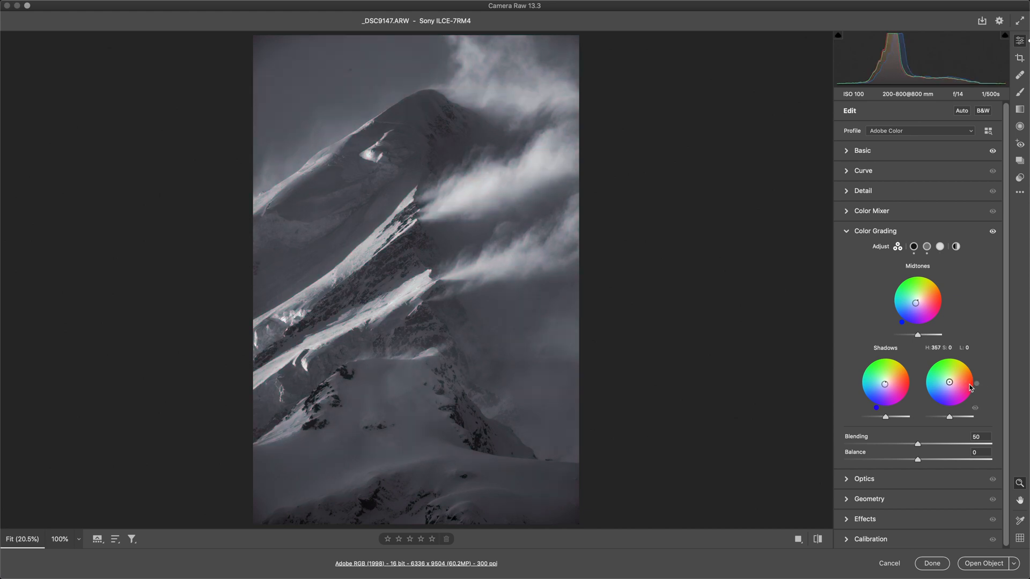
{"action": "mouse_move", "coordinate": [959, 392]}
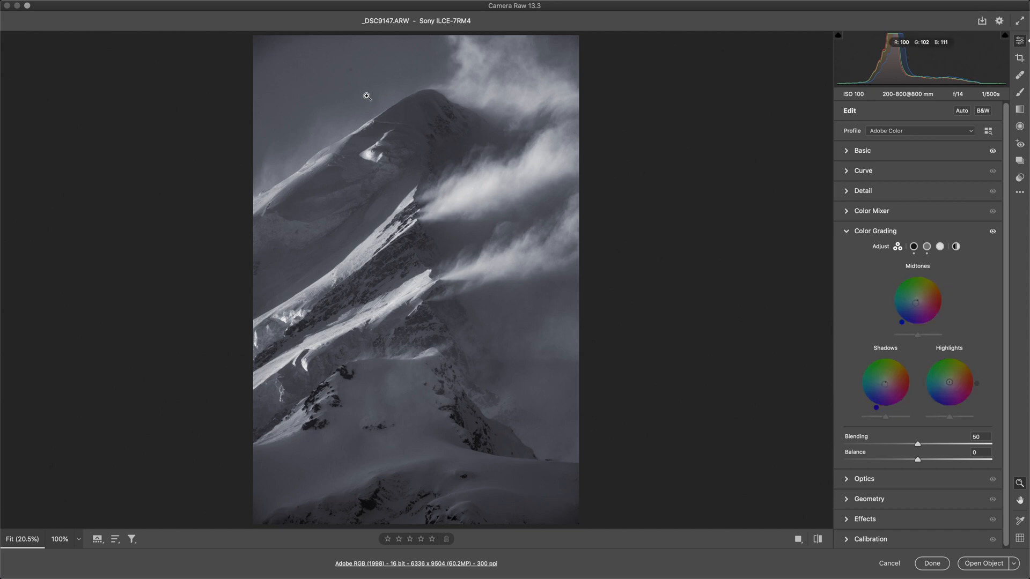
{"action": "mouse_move", "coordinate": [353, 75]}
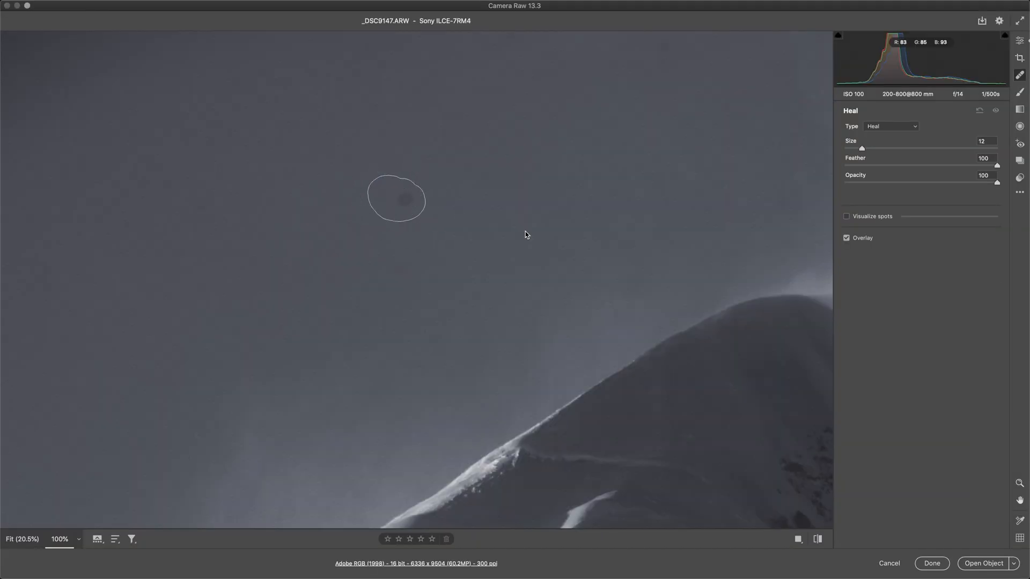
Return from Spot Removal to the main Edit adjustments
{"action": "left_click", "coordinate": [1020, 40]}
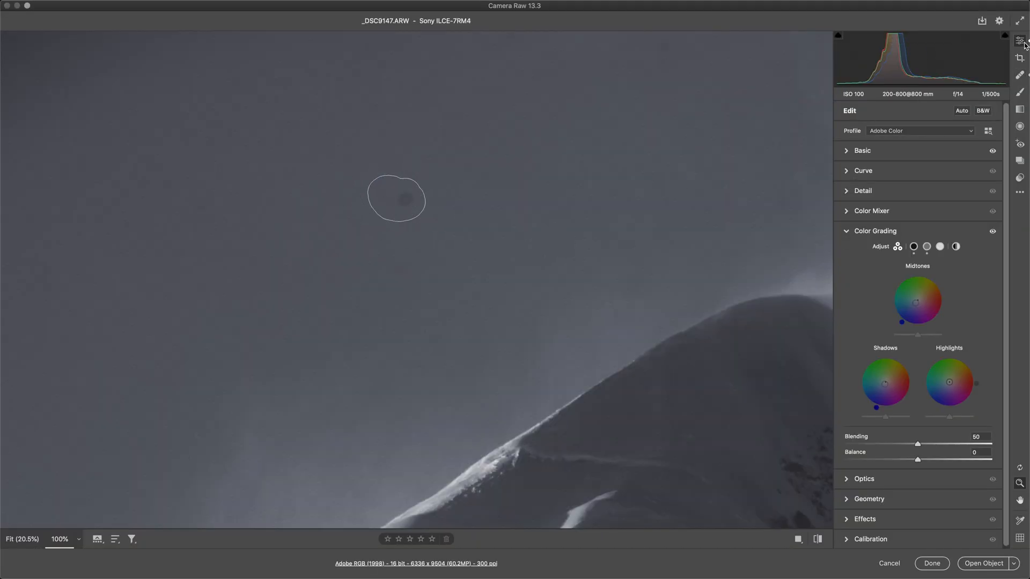
{"action": "mouse_move", "coordinate": [663, 115]}
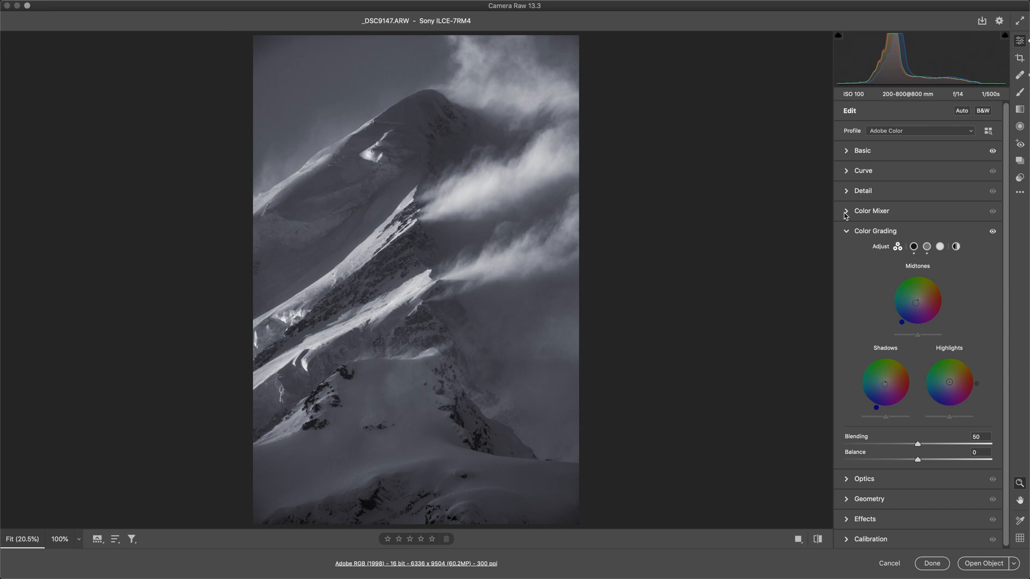
Collapse Color Grading, expand Curve, and set Lights to +25 and Darks to -20
{"action": "left_click", "coordinate": [874, 230]}
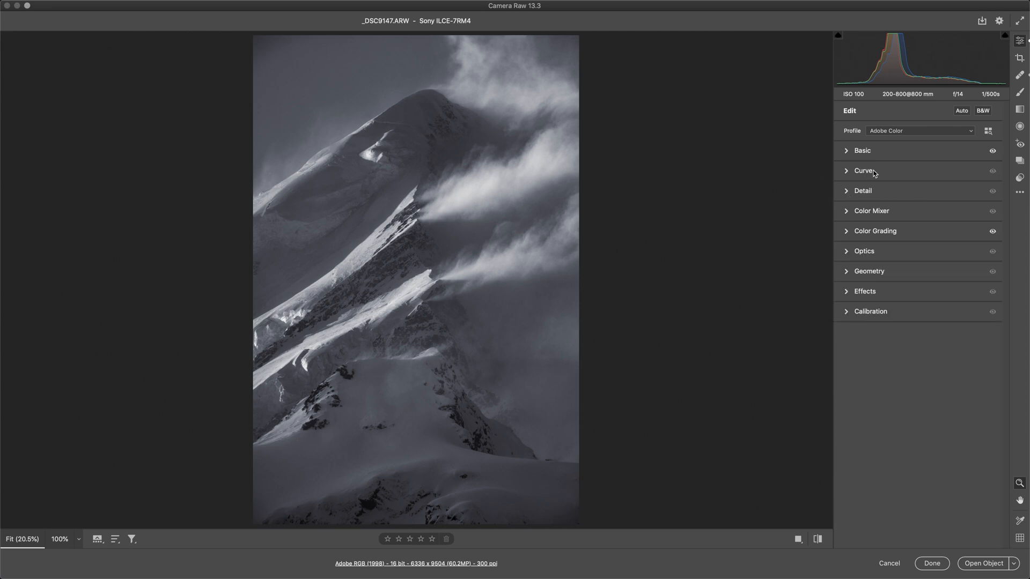
{"action": "left_click", "coordinate": [863, 170]}
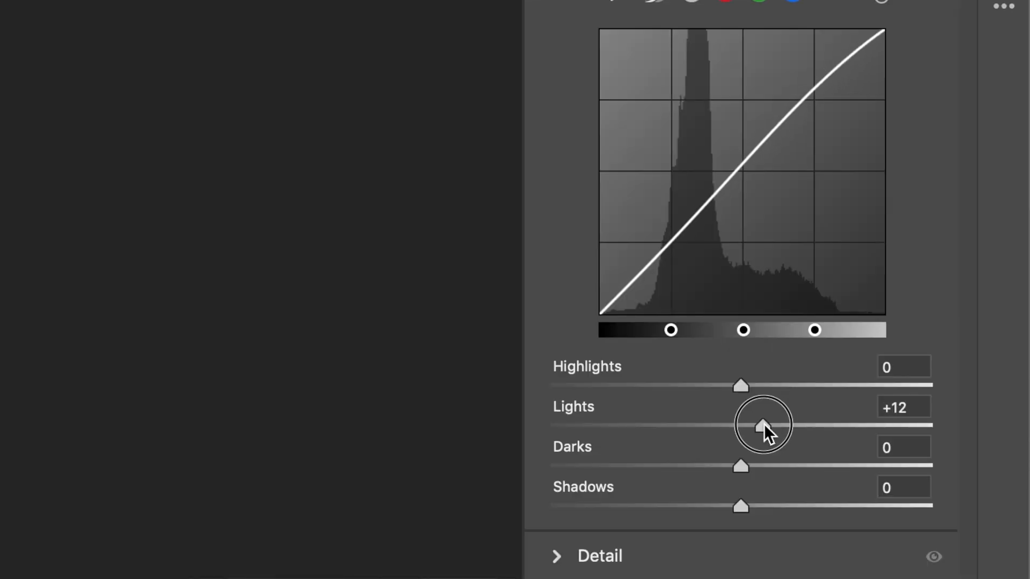
{"action": "left_click_drag", "start_coordinate": [762, 425], "coordinate": [928, 354]}
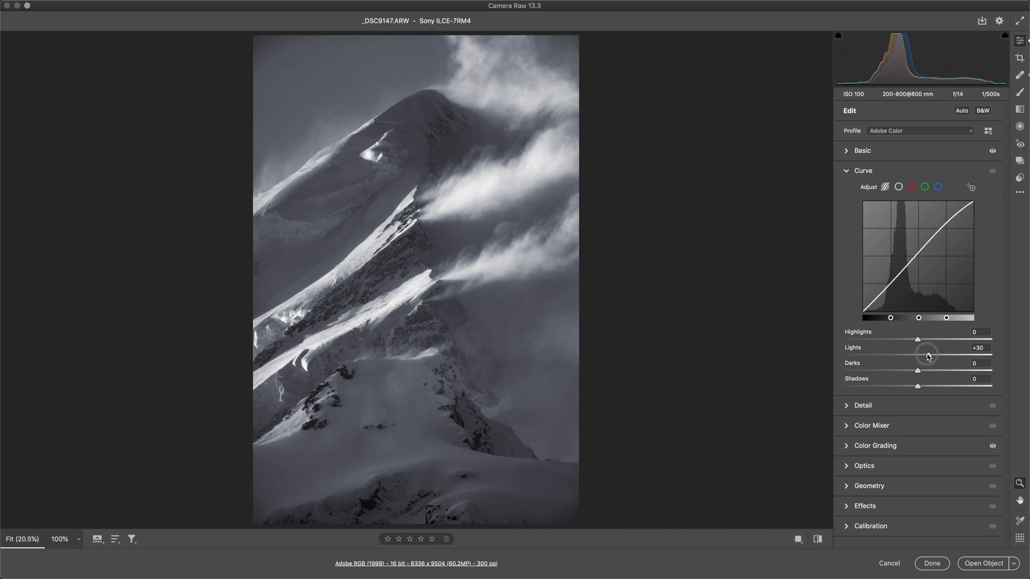
{"action": "left_click_drag", "start_coordinate": [928, 355], "coordinate": [937, 355]}
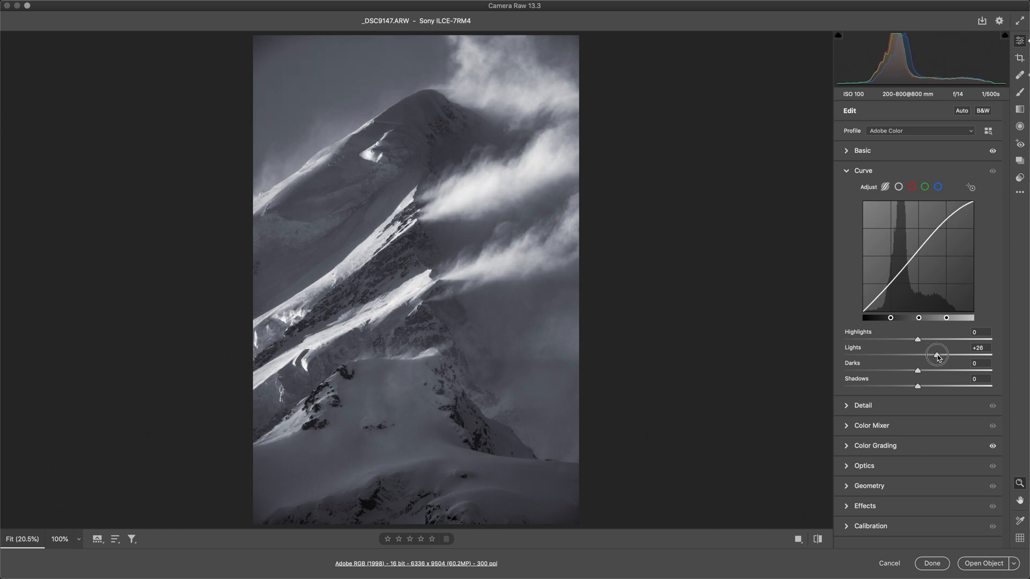
{"action": "left_click_drag", "start_coordinate": [938, 354], "coordinate": [935, 355]}
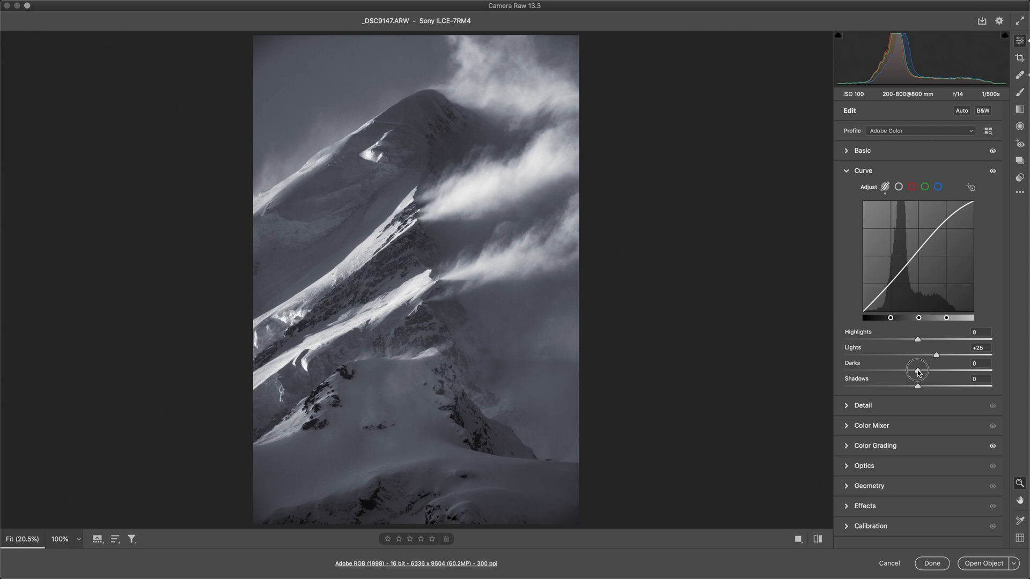
{"action": "left_click_drag", "start_coordinate": [916, 371], "coordinate": [905, 372]}
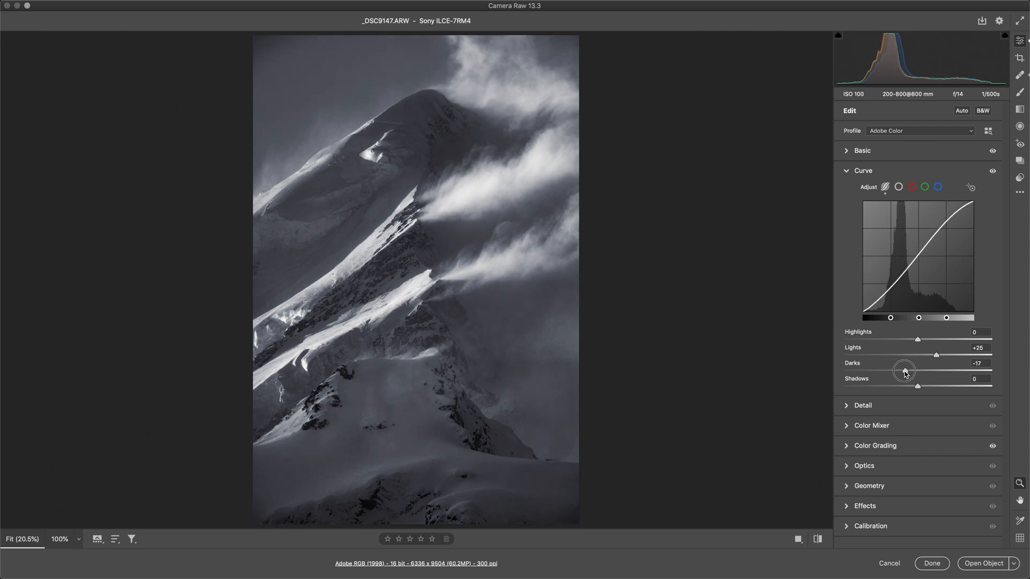
{"action": "left_click_drag", "start_coordinate": [904, 369], "coordinate": [902, 371]}
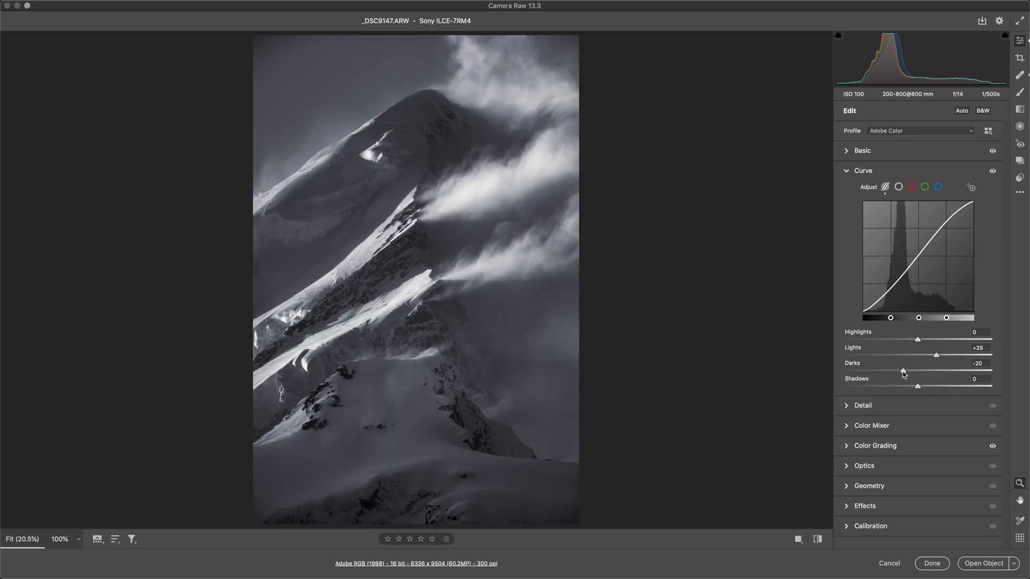
{"action": "mouse_move", "coordinate": [524, 266]}
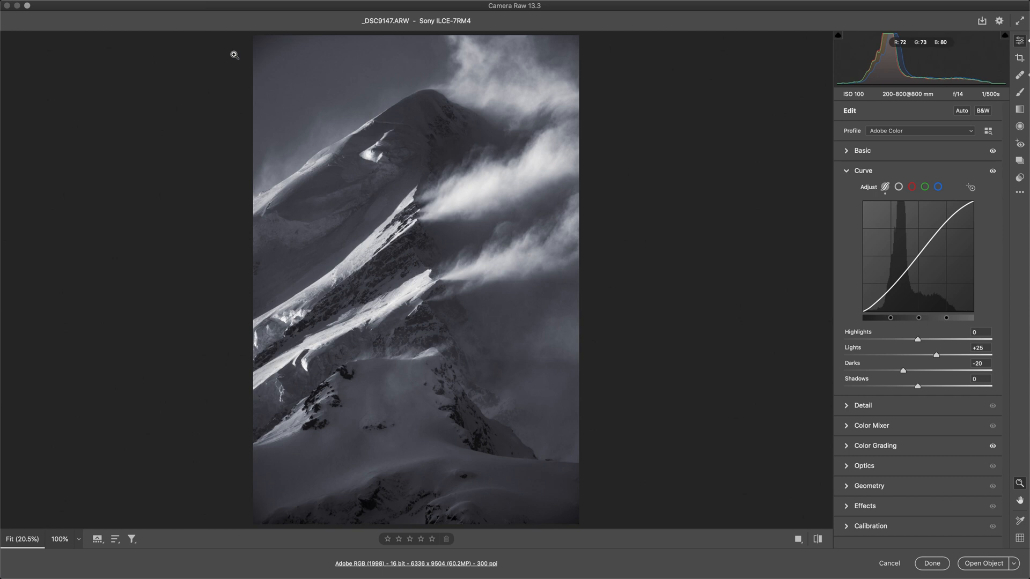
{"action": "mouse_move", "coordinate": [286, 45]}
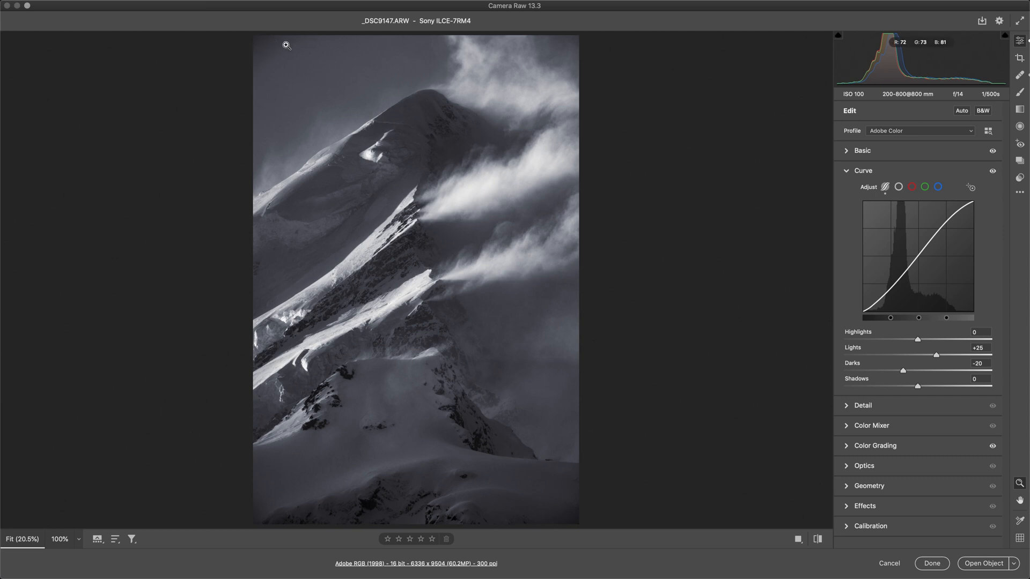
Enable lens profile corrections in Optics, comparing off and on, then pick the Graduated Filter
{"action": "left_click", "coordinate": [862, 171]}
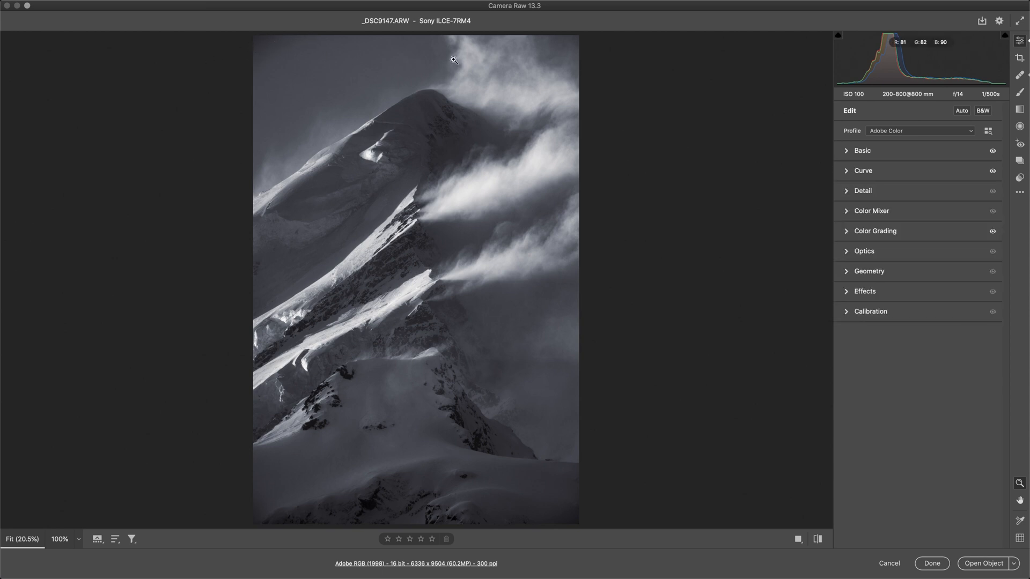
{"action": "left_click", "coordinate": [864, 251]}
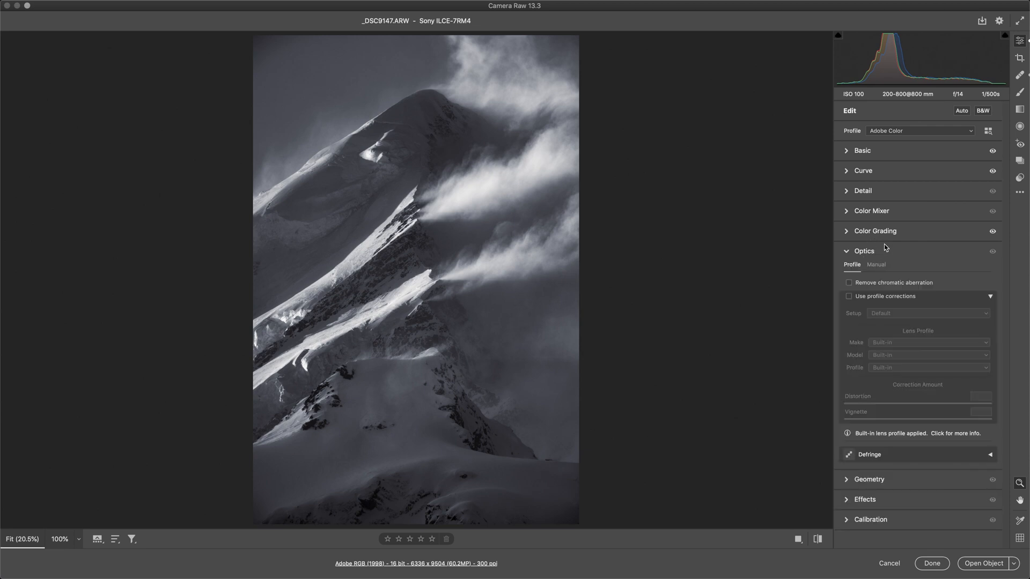
{"action": "left_click", "coordinate": [849, 296]}
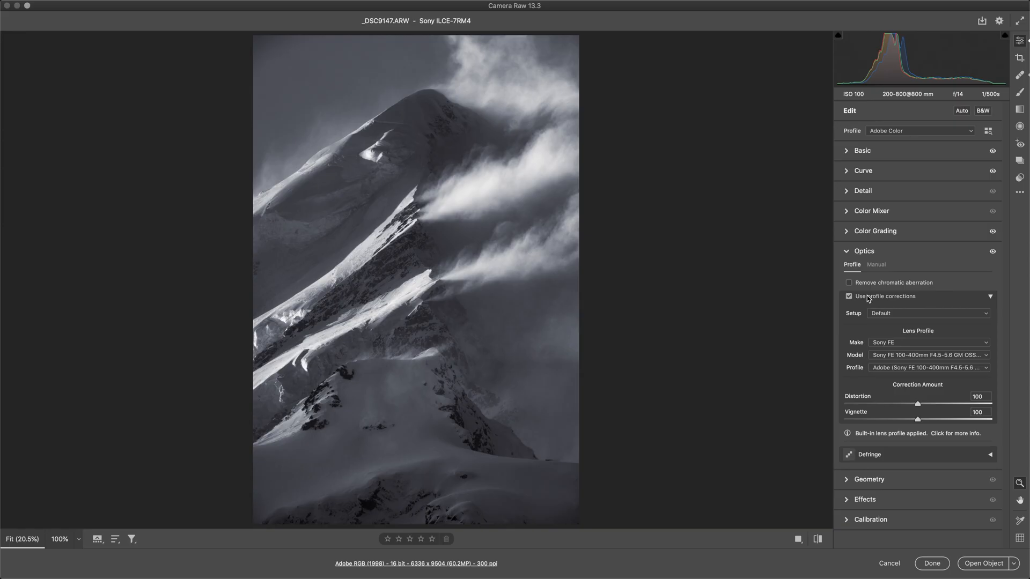
{"action": "left_click", "coordinate": [849, 296]}
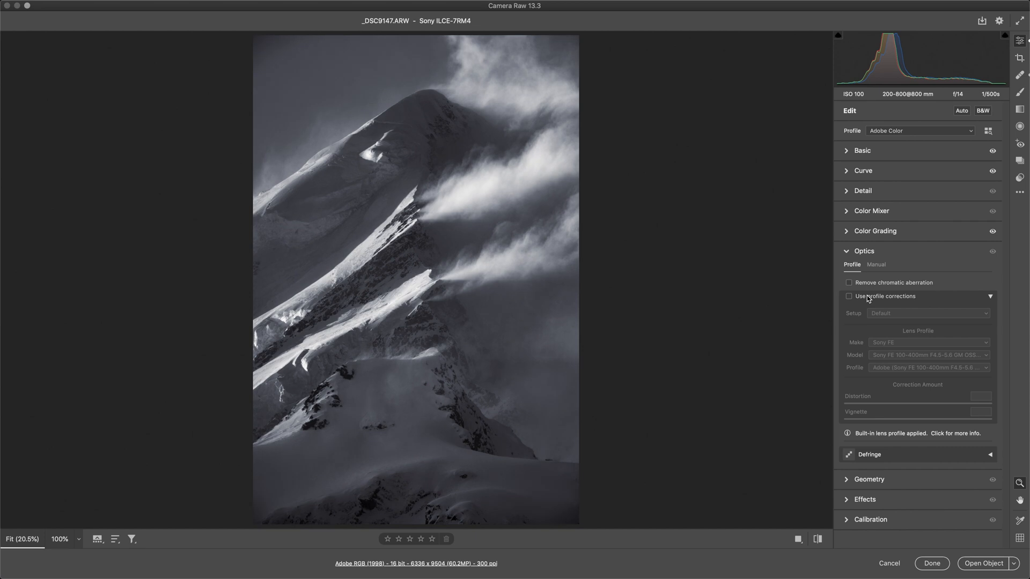
{"action": "left_click", "coordinate": [848, 296]}
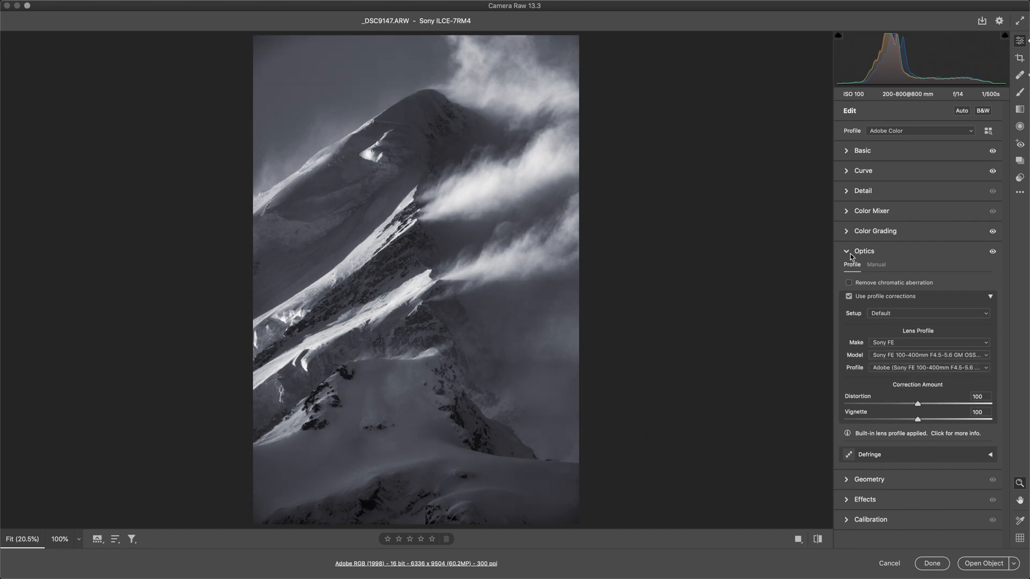
{"action": "left_click", "coordinate": [863, 251]}
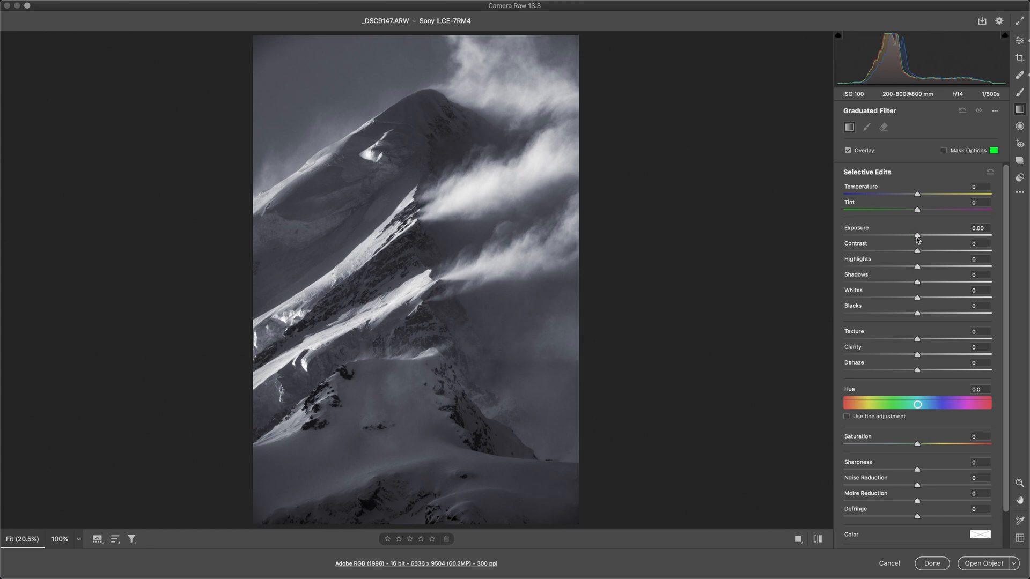
Draw a graduated filter from the sky top to the summit, darkening exposure to -0.80
{"action": "left_click_drag", "start_coordinate": [917, 235], "coordinate": [907, 235]}
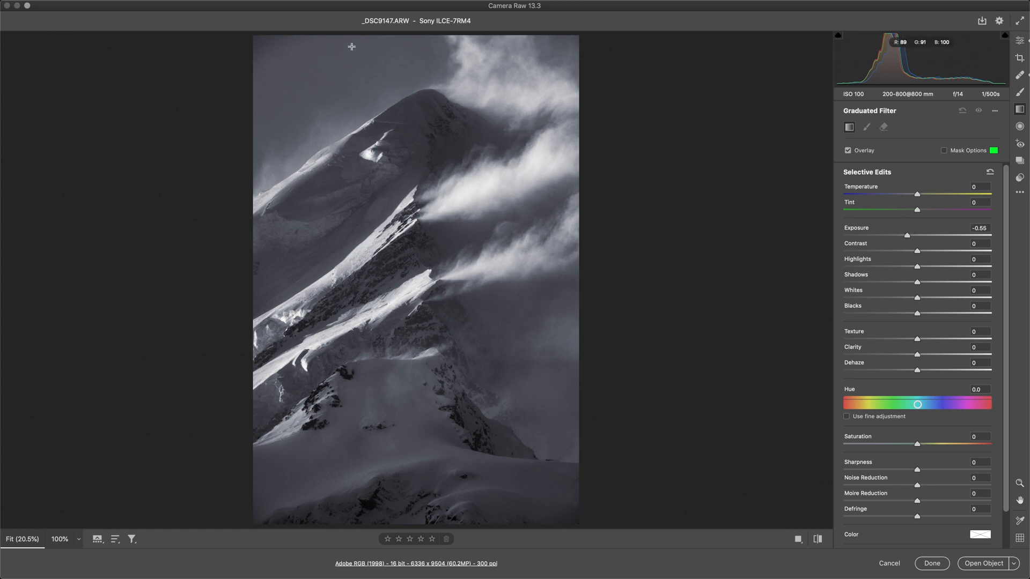
{"action": "left_click_drag", "start_coordinate": [351, 36], "coordinate": [362, 125]}
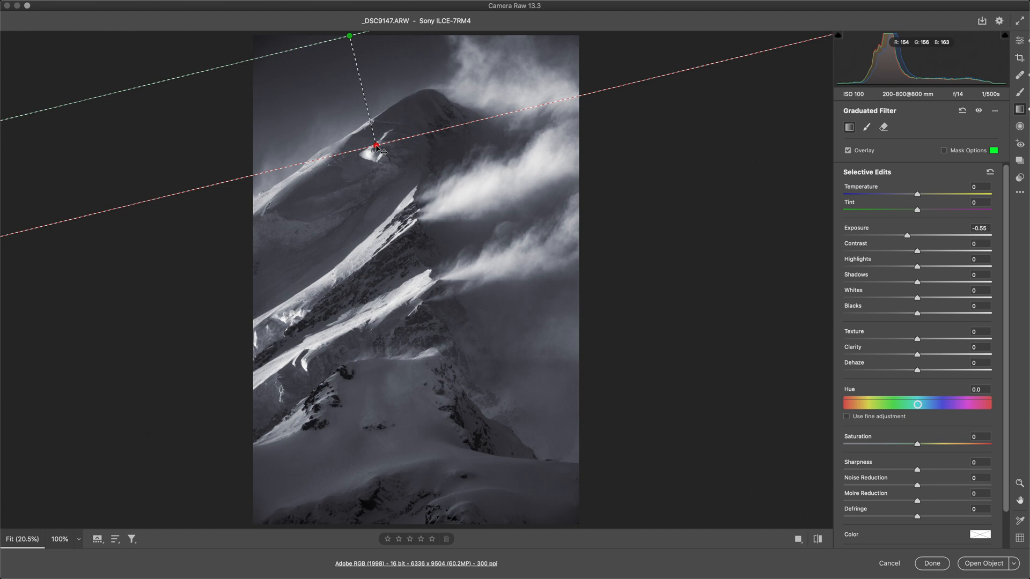
{"action": "mouse_move", "coordinate": [432, 434]}
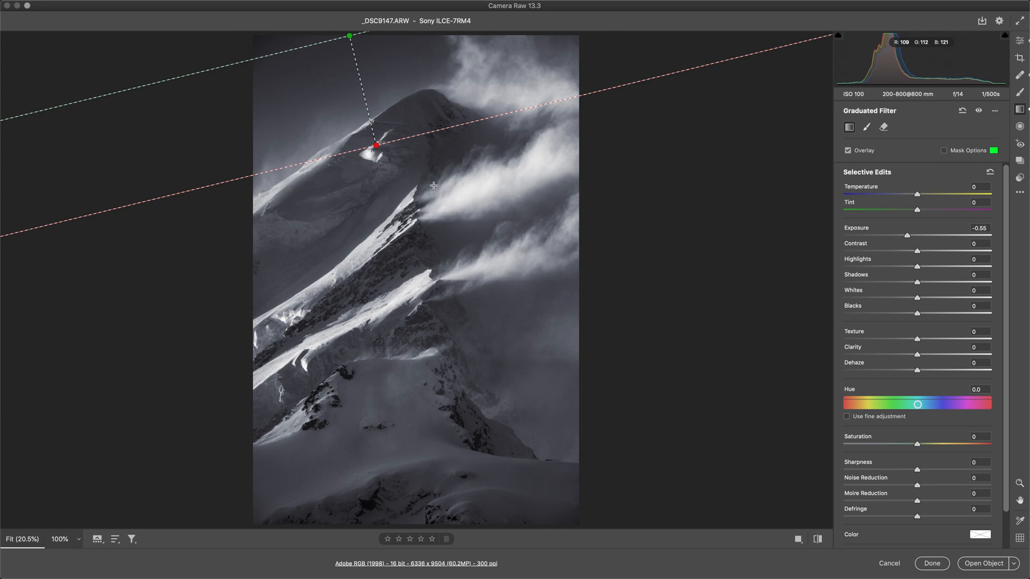
{"action": "mouse_move", "coordinate": [764, 291]}
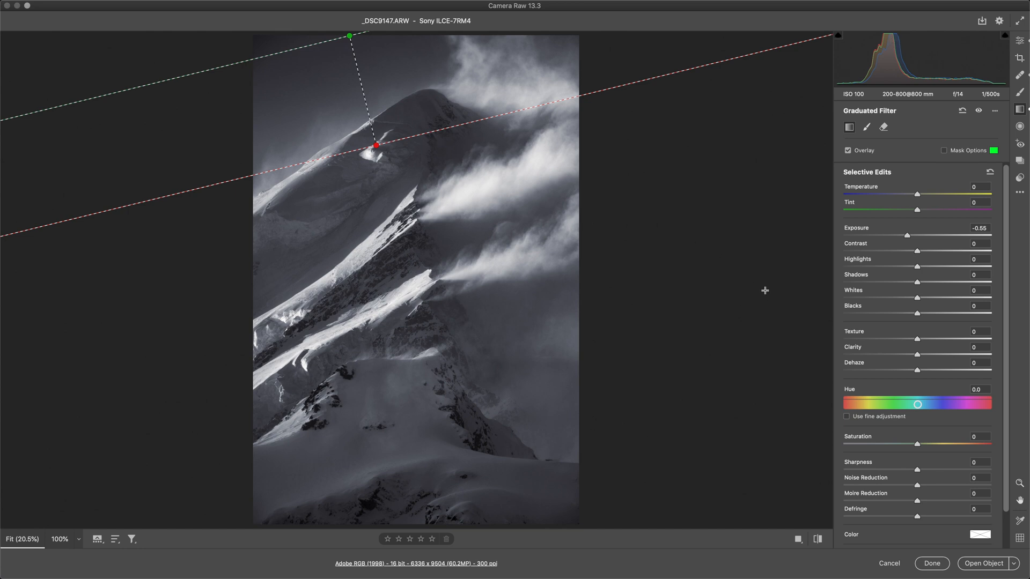
{"action": "left_click_drag", "start_coordinate": [907, 235], "coordinate": [908, 235]}
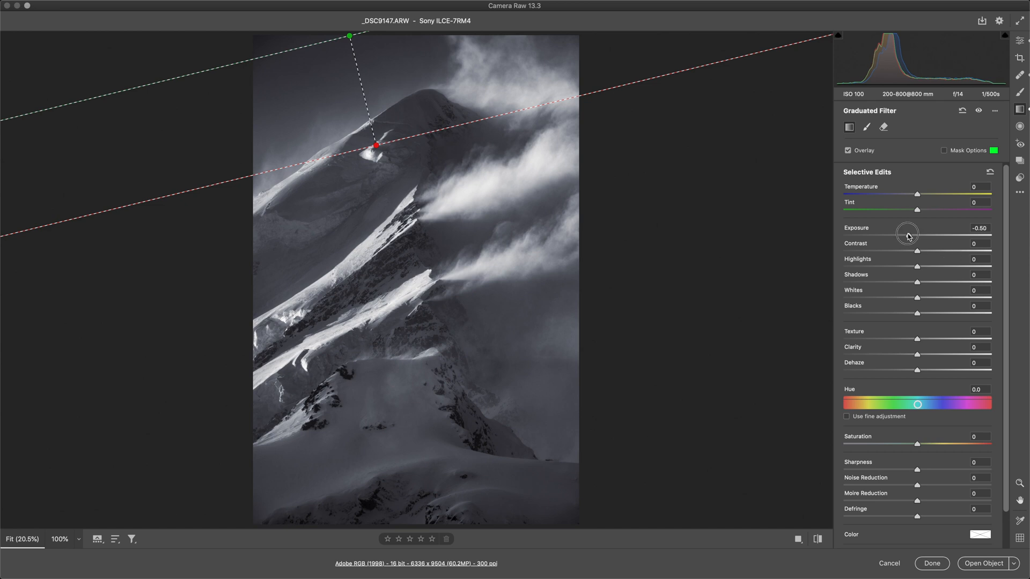
{"action": "left_click_drag", "start_coordinate": [908, 234], "coordinate": [904, 235]}
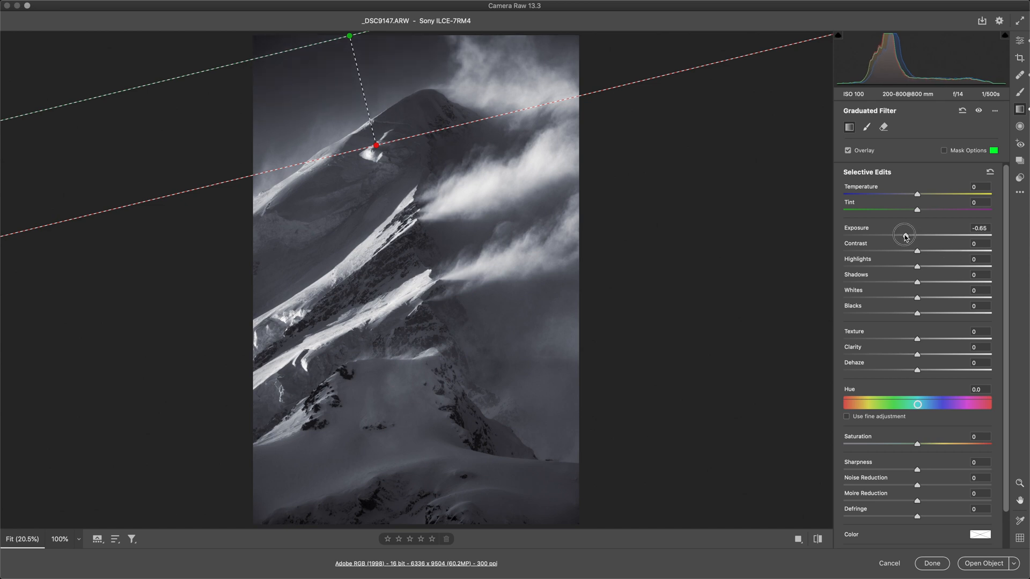
{"action": "left_click_drag", "start_coordinate": [904, 234], "coordinate": [907, 235]}
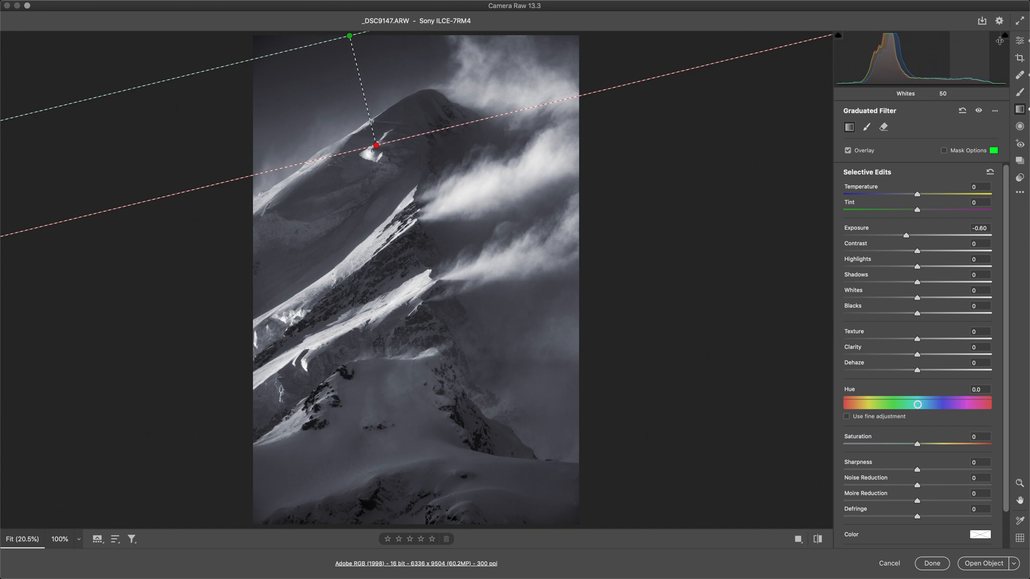
{"action": "left_click", "coordinate": [1020, 40]}
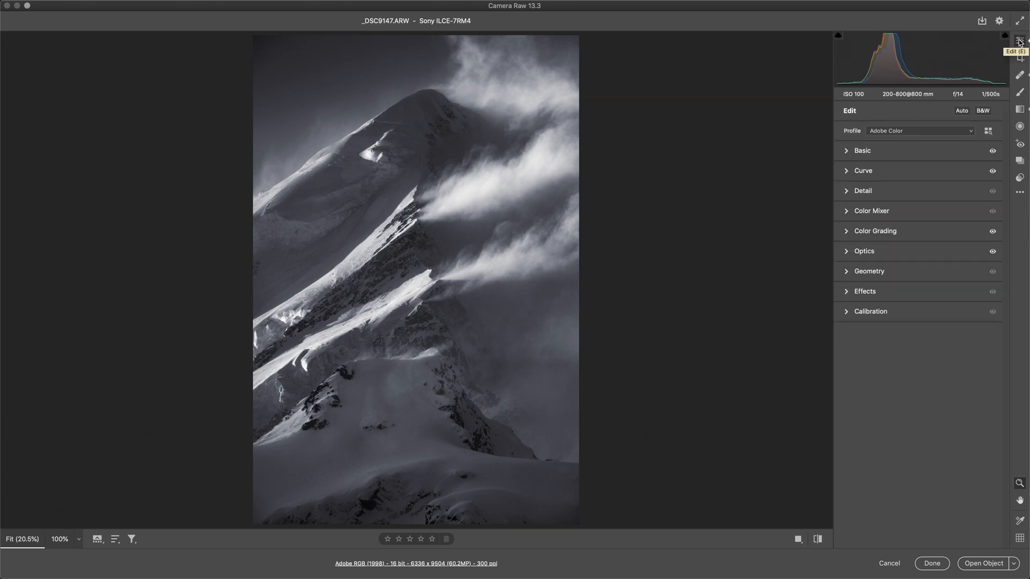
{"action": "mouse_move", "coordinate": [272, 168]}
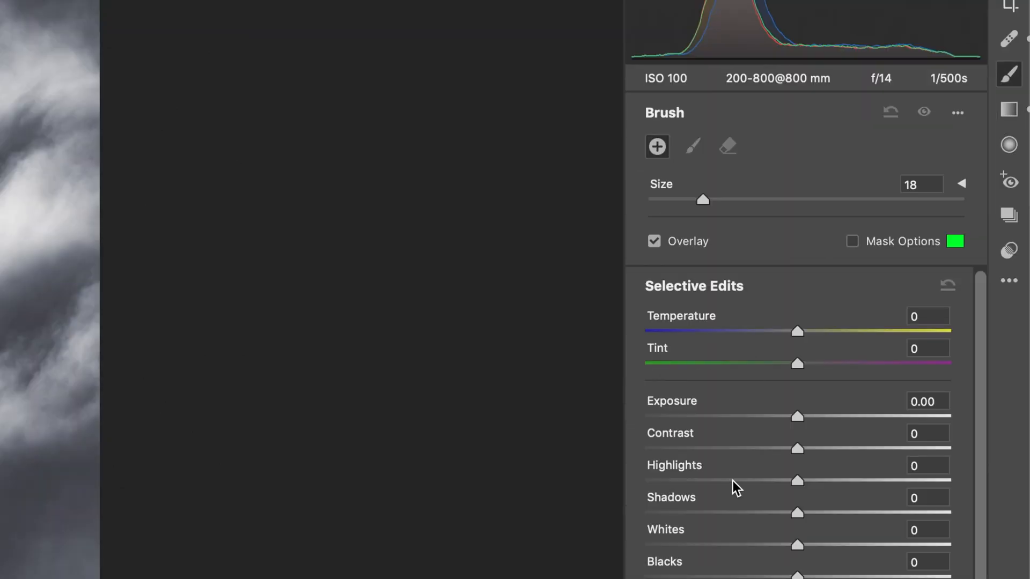
Shrink the brush, brighten the sunlit ridge with Whites +25, and start a new brush mask
{"action": "left_click_drag", "start_coordinate": [796, 545], "coordinate": [830, 544]}
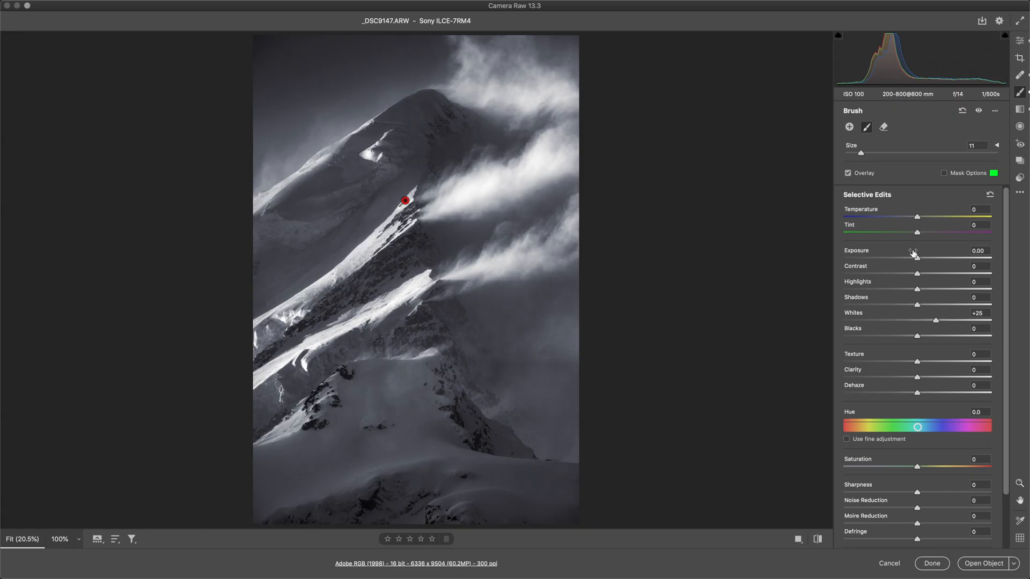
{"action": "mouse_move", "coordinate": [928, 131]}
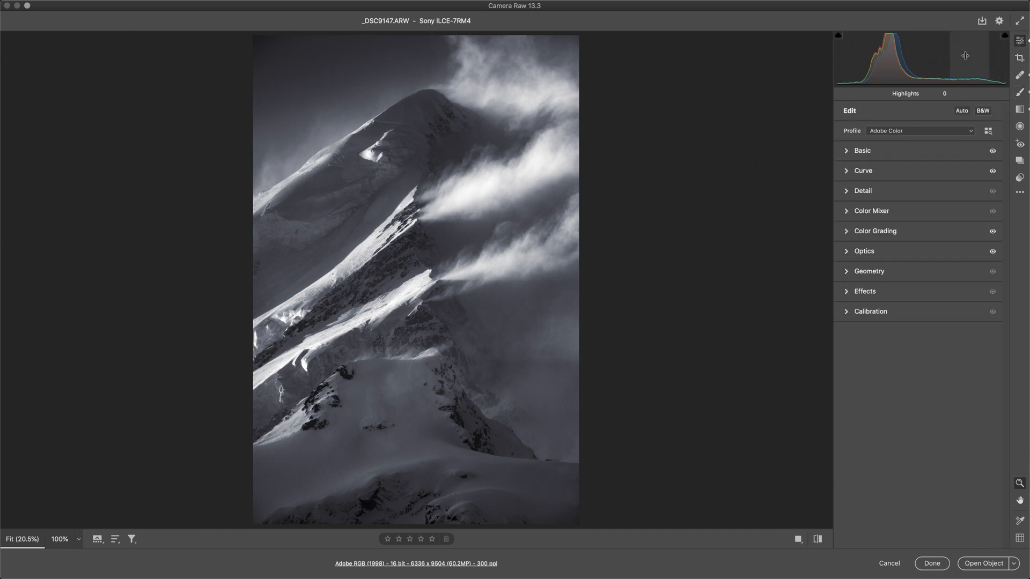
{"action": "mouse_move", "coordinate": [268, 167]}
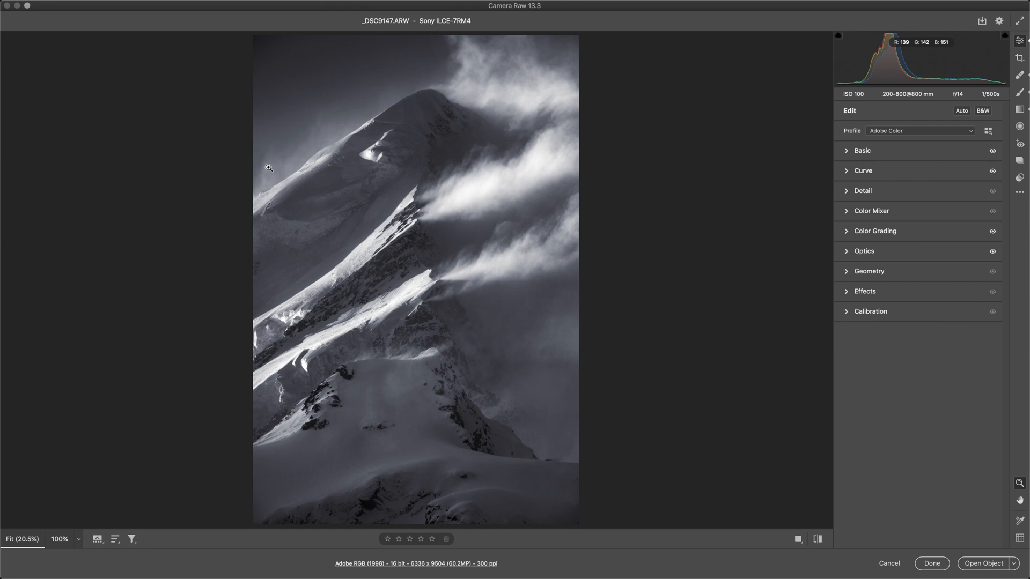
{"action": "mouse_move", "coordinate": [385, 327]}
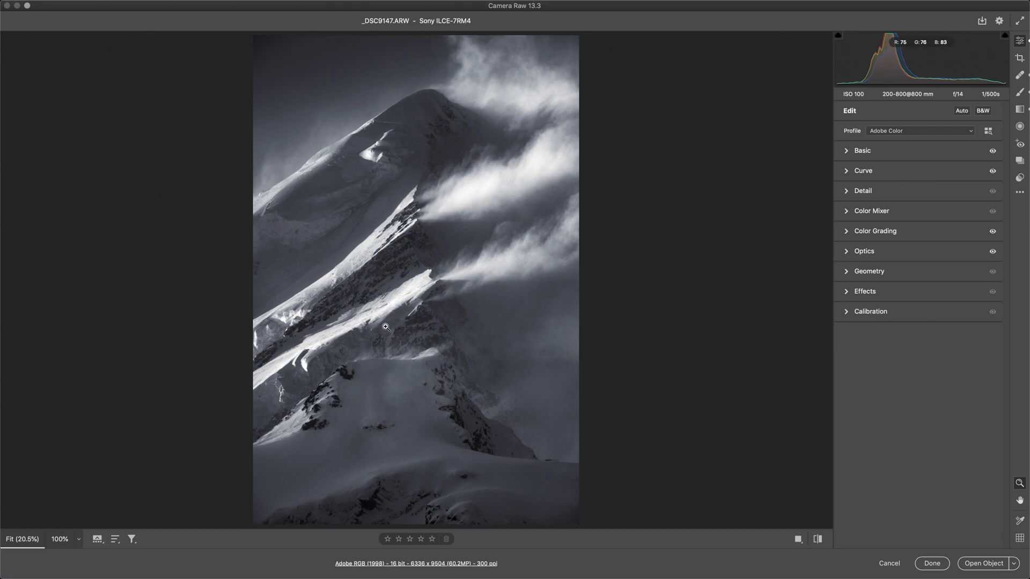
{"action": "mouse_move", "coordinate": [358, 200]}
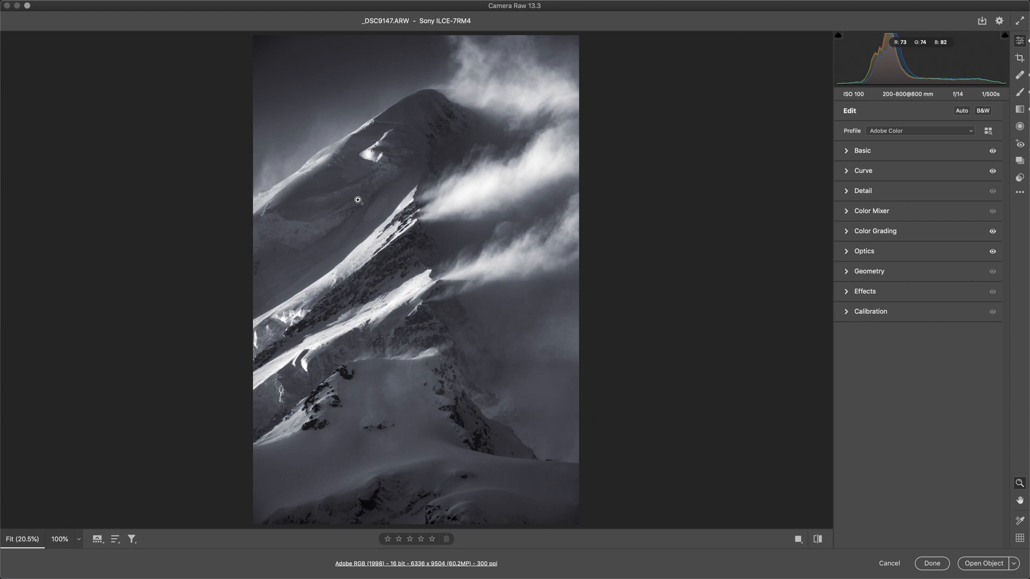
{"action": "mouse_move", "coordinate": [369, 199]}
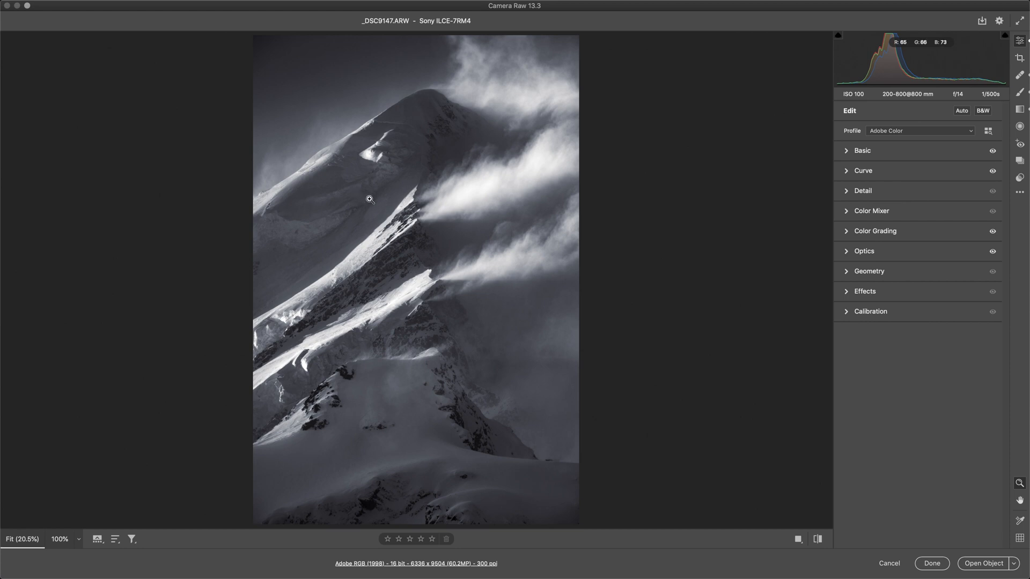
{"action": "left_click", "coordinate": [1020, 93]}
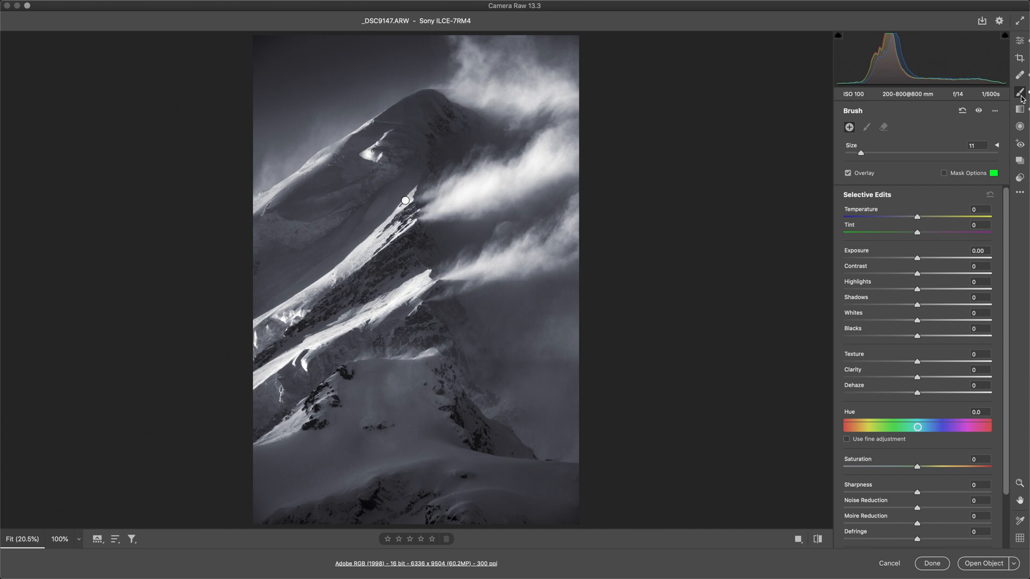
Paint +0.65 exposure onto the left snow slope and settle Dehaze at about -3
{"action": "left_click_drag", "start_coordinate": [917, 258], "coordinate": [928, 258]}
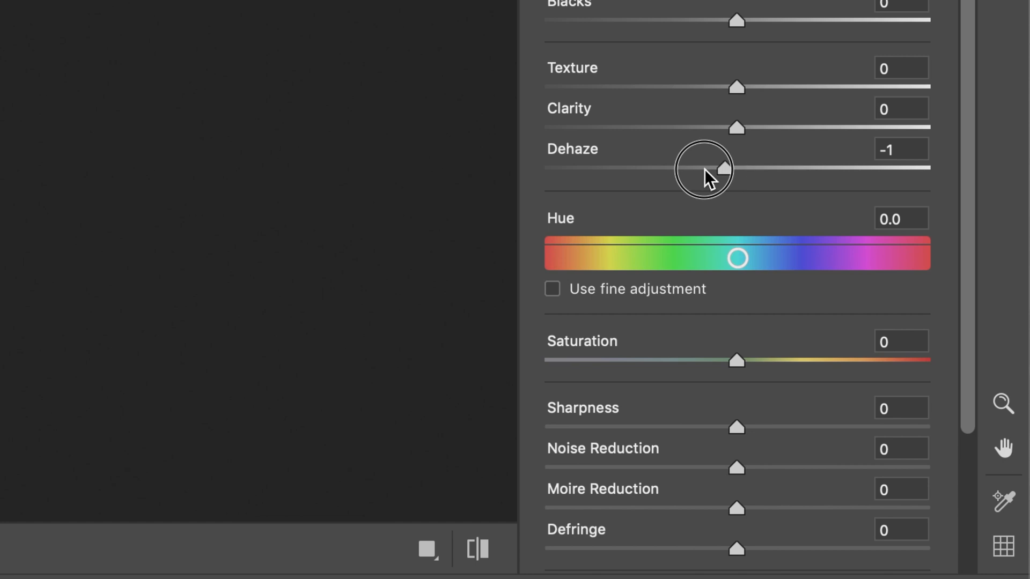
{"action": "left_click_drag", "start_coordinate": [722, 169], "coordinate": [704, 169]}
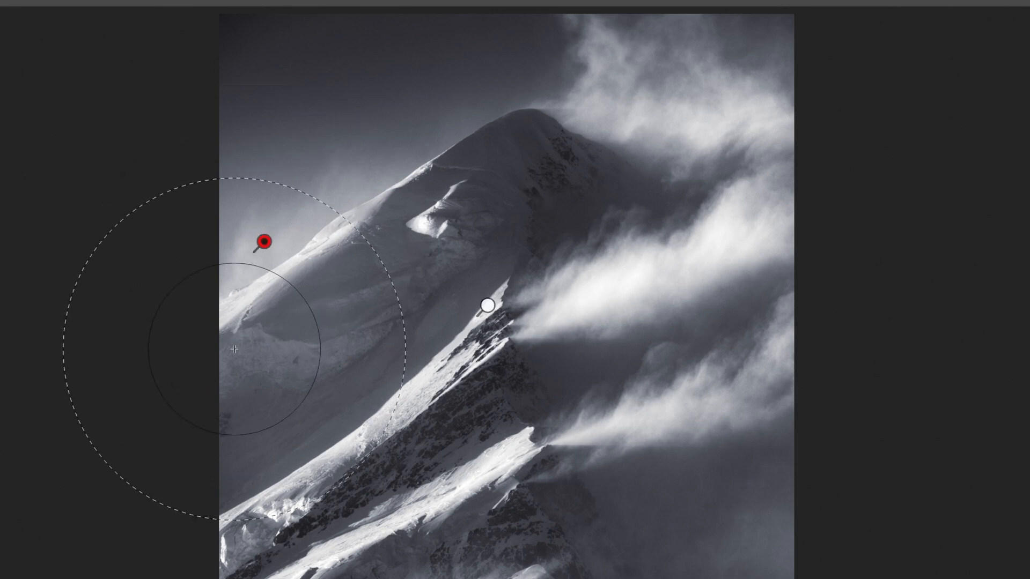
{"action": "mouse_move", "coordinate": [771, 448]}
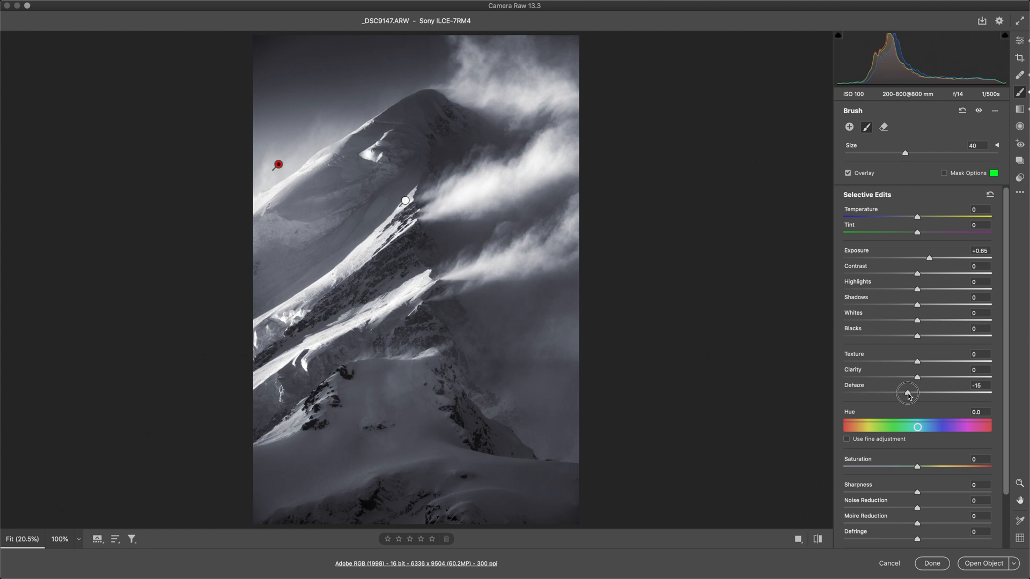
{"action": "left_click_drag", "start_coordinate": [908, 392], "coordinate": [915, 392]}
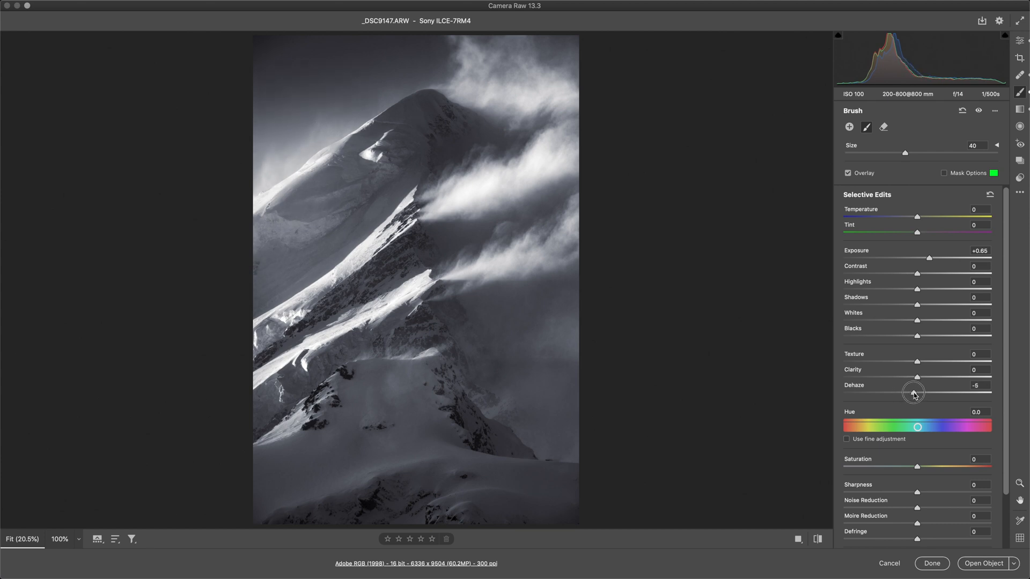
{"action": "left_click_drag", "start_coordinate": [915, 392], "coordinate": [917, 392]}
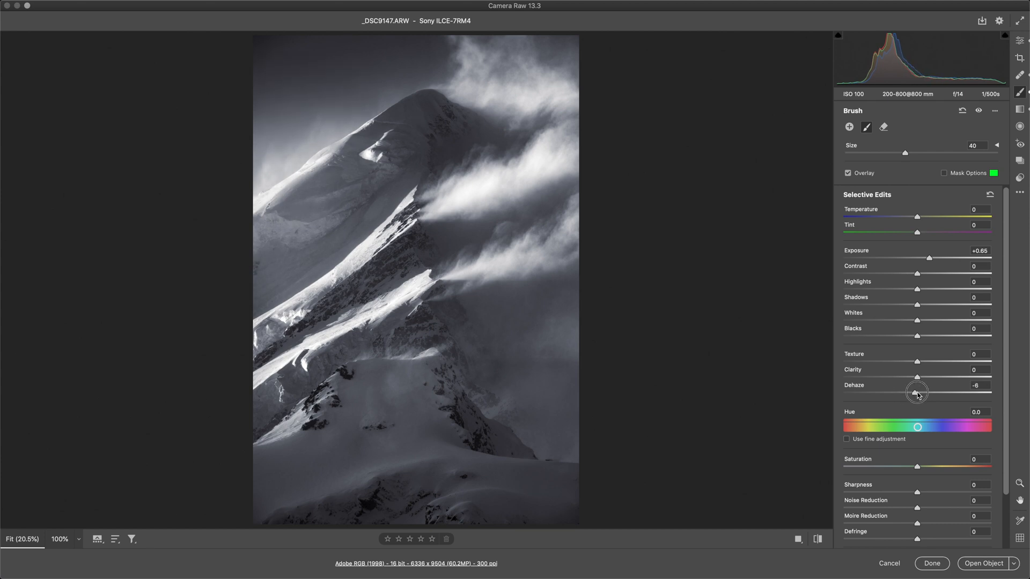
{"action": "left_click_drag", "start_coordinate": [918, 393], "coordinate": [919, 396]}
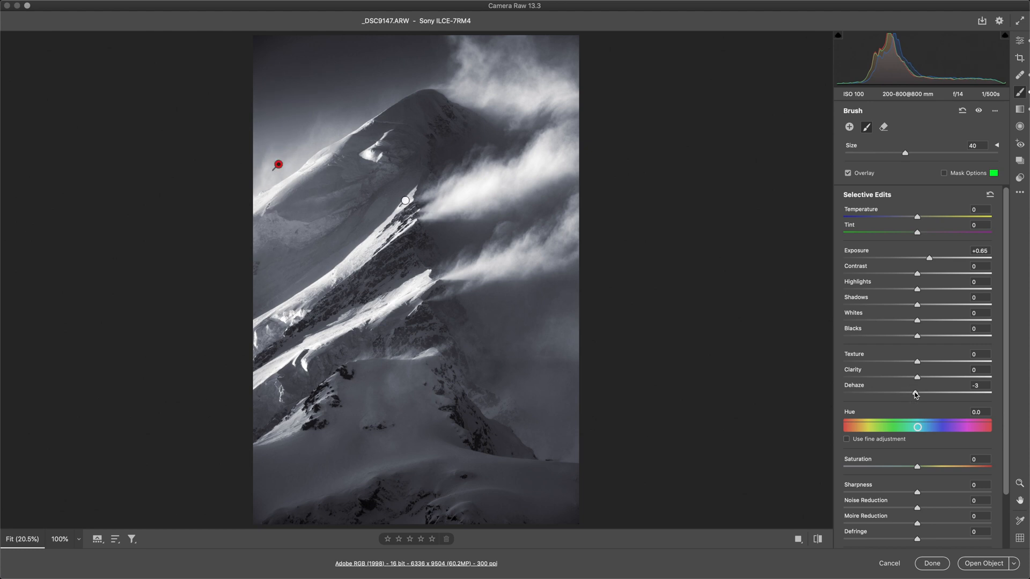
{"action": "mouse_move", "coordinate": [405, 200]}
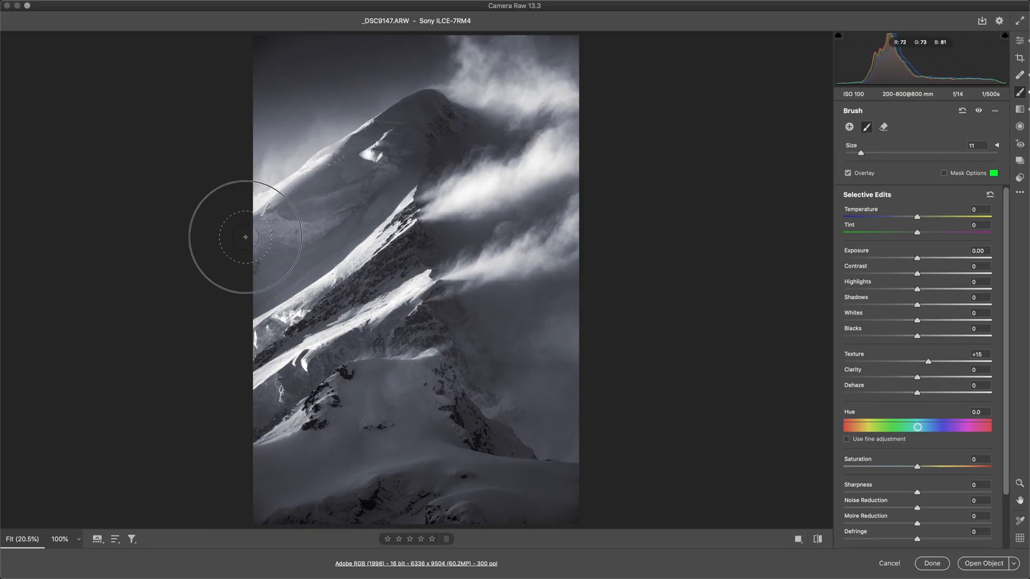
Raise Clarity on the brushed lower ridge, settling it at +10 alongside Texture +15
{"action": "left_click_drag", "start_coordinate": [918, 377], "coordinate": [922, 377]}
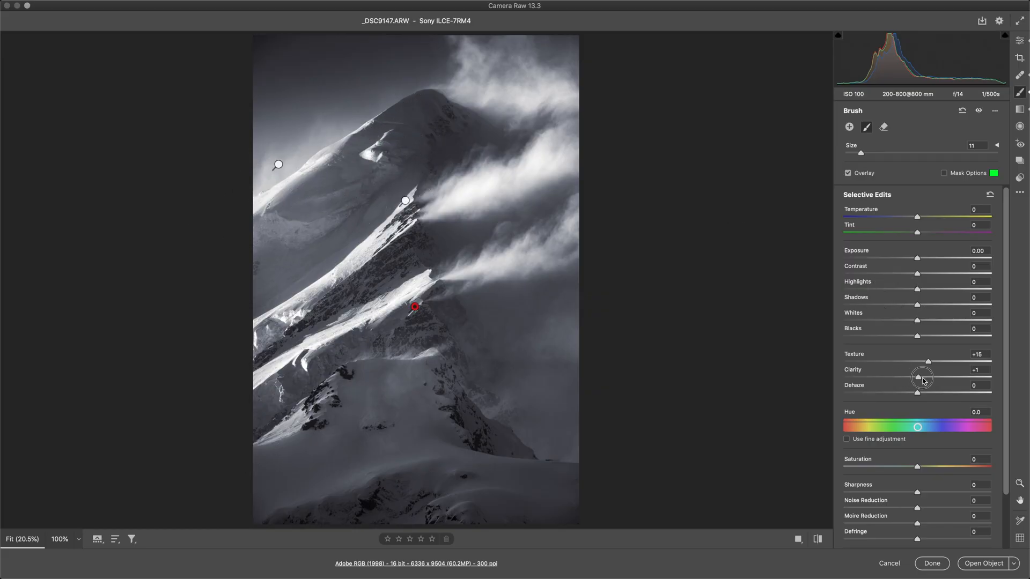
{"action": "left_click_drag", "start_coordinate": [901, 378], "coordinate": [924, 378]}
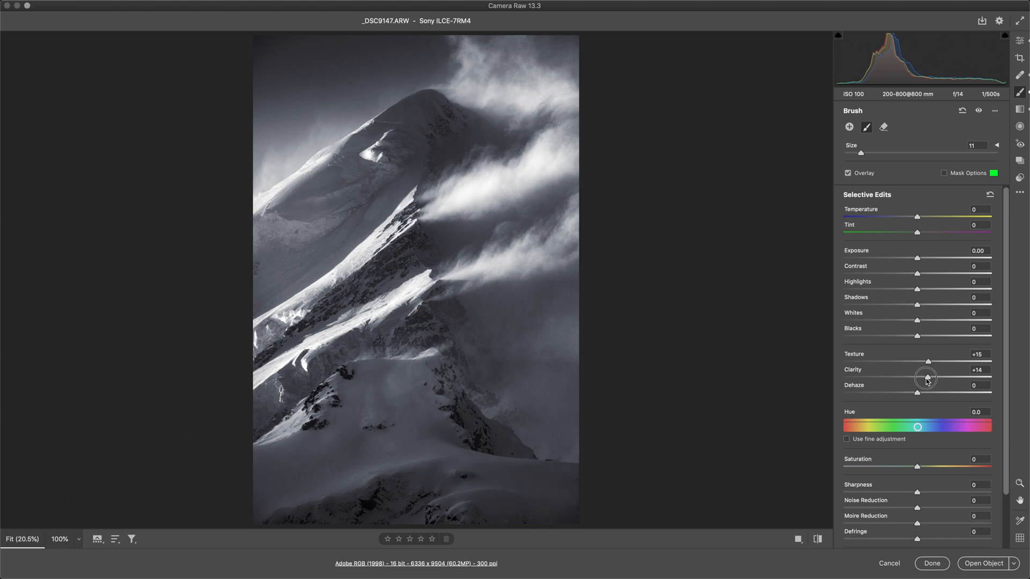
{"action": "left_click_drag", "start_coordinate": [927, 376], "coordinate": [922, 376]}
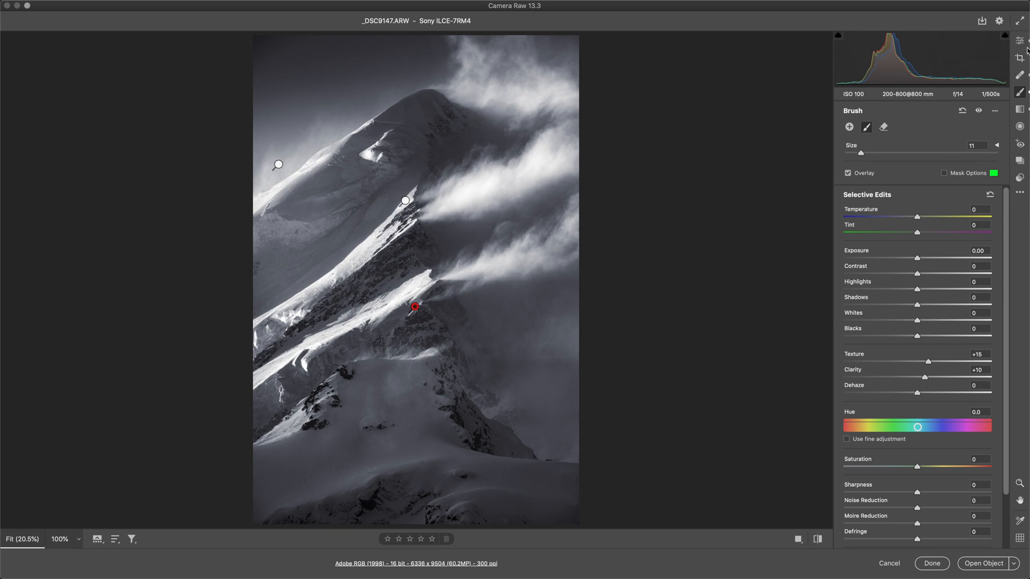
Toggle the edits off and back on, then show a Before/After side-by-side view
{"action": "left_click", "coordinate": [1019, 41]}
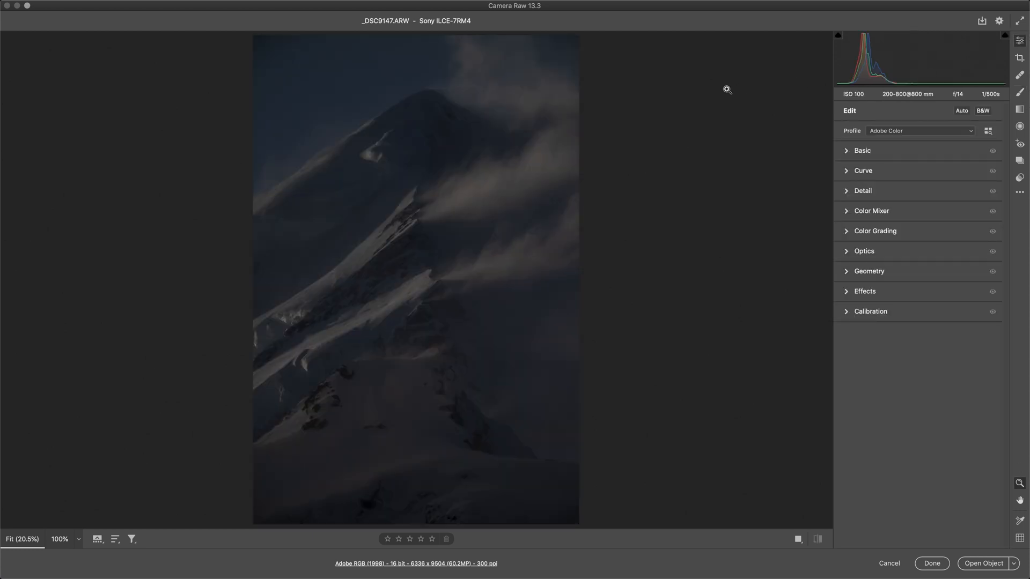
{"action": "left_click", "coordinate": [960, 110]}
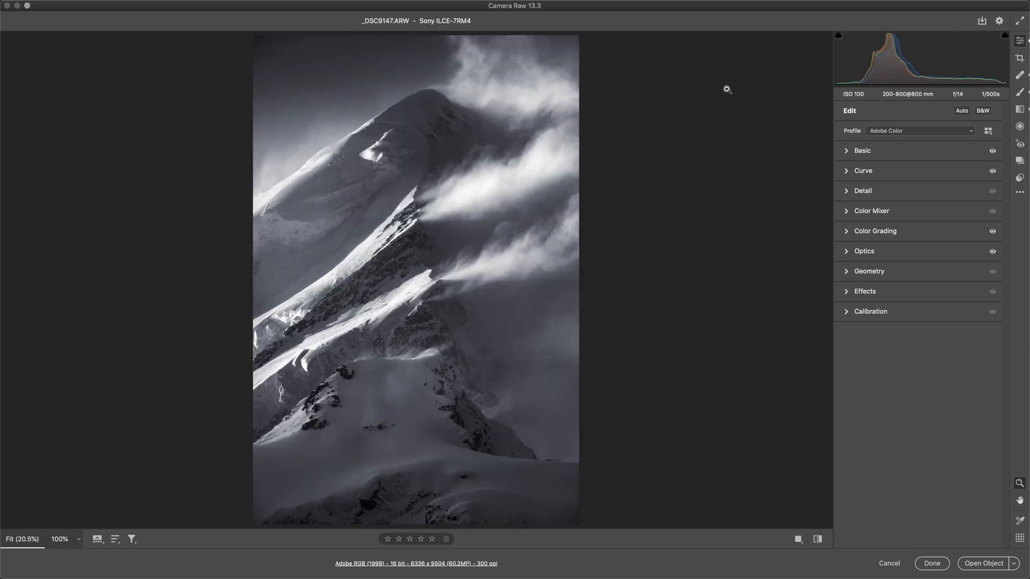
{"action": "left_click", "coordinate": [816, 538]}
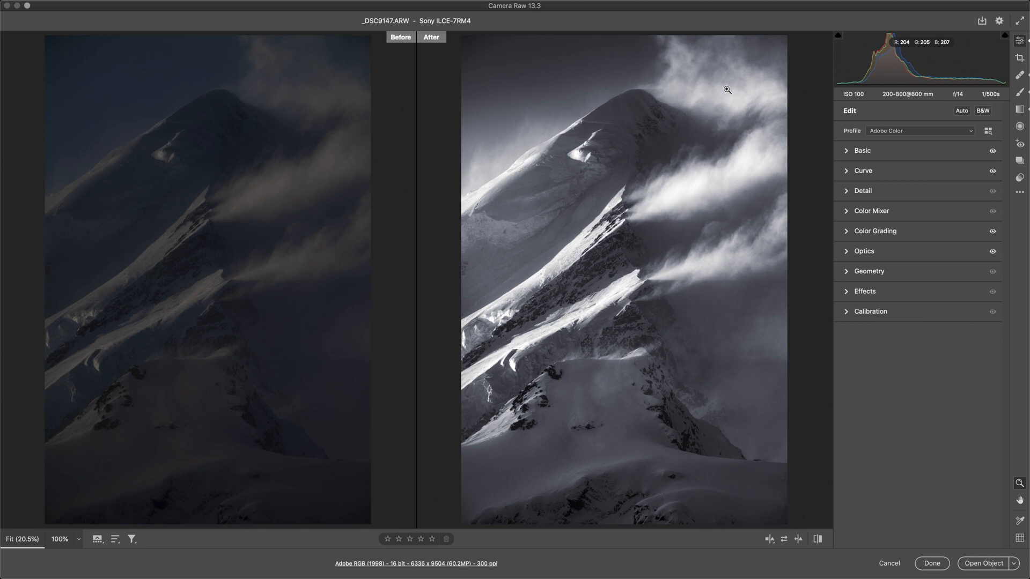
{"action": "mouse_move", "coordinate": [810, 108]}
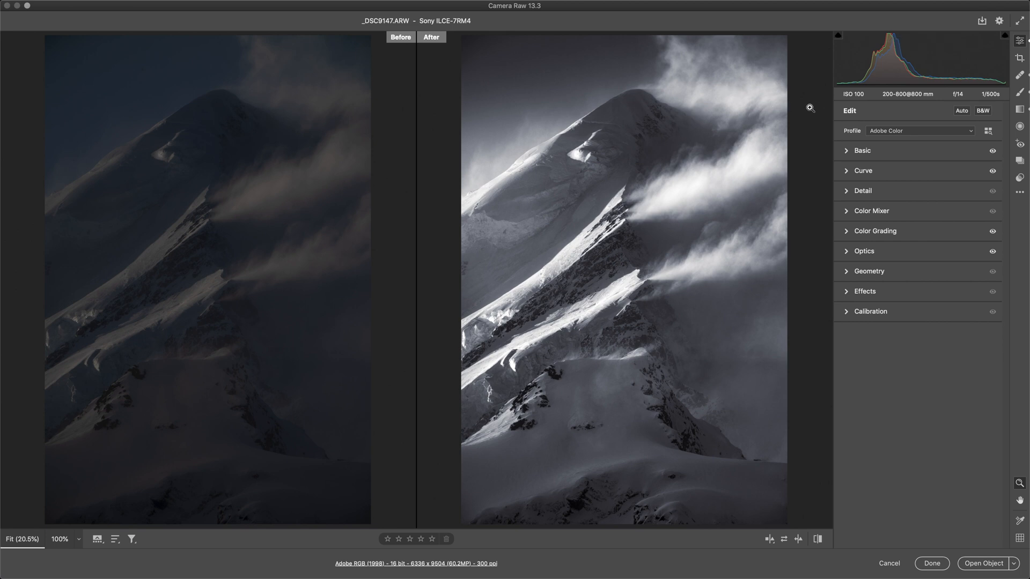